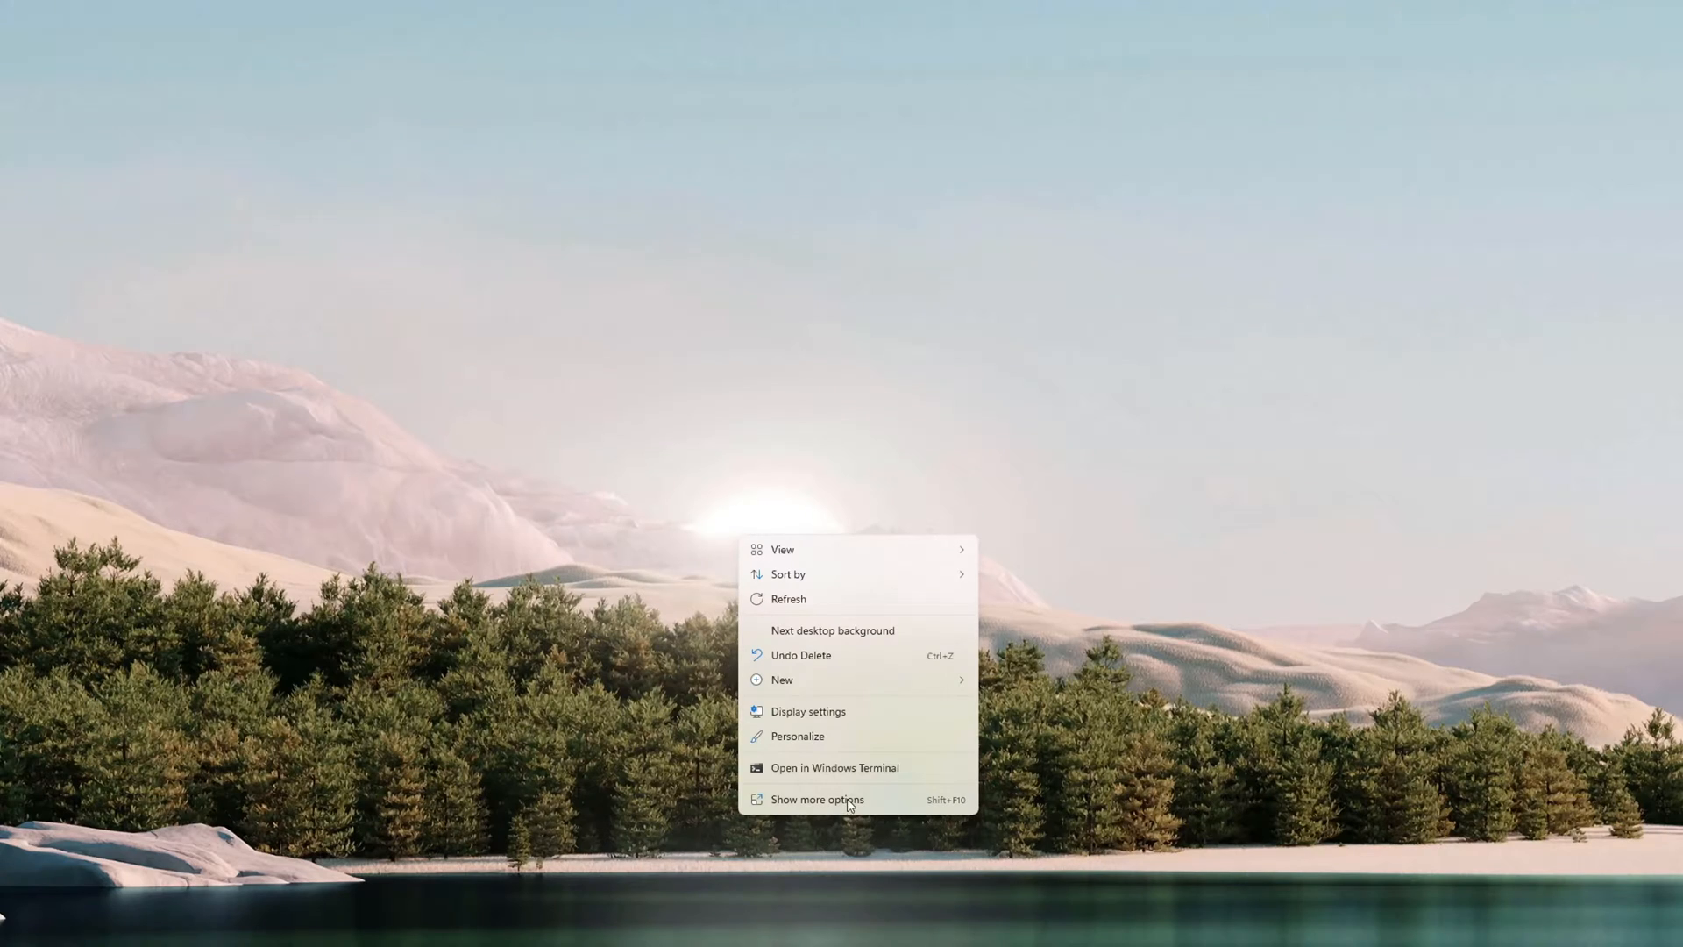
# Search Edge for 'vagrant', reach vagrantup.com, then start entering a new address ('vit') for VirtualBox.
pyautogui.click(832, 766)
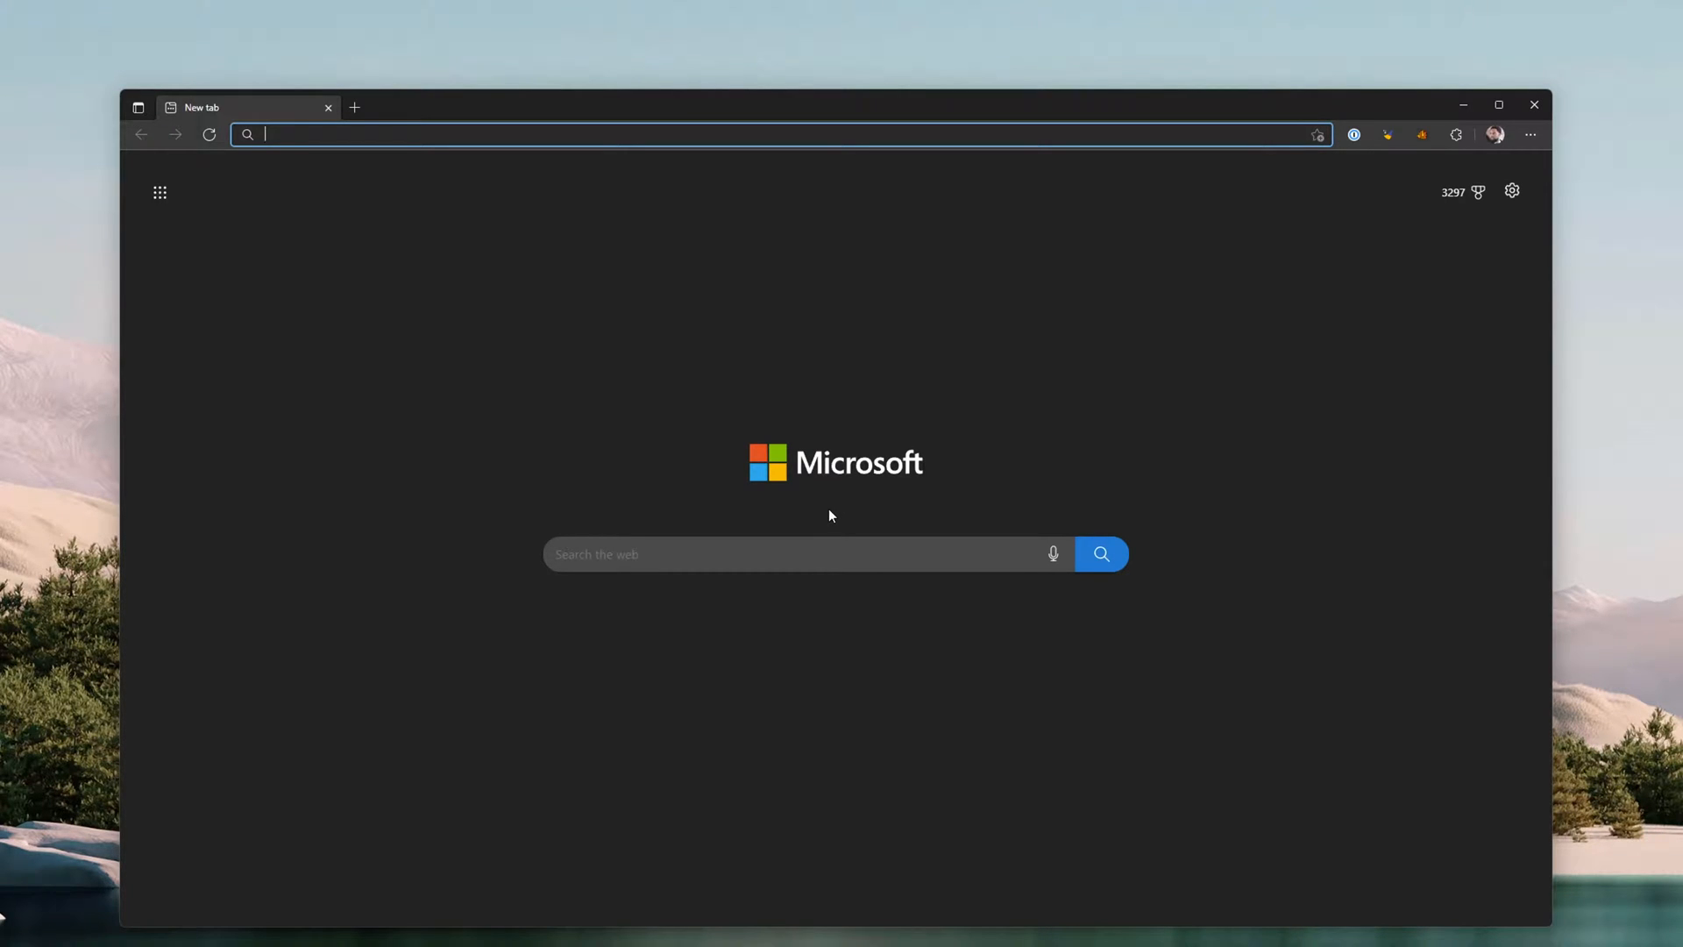
pyautogui.write('vagrantup.com')
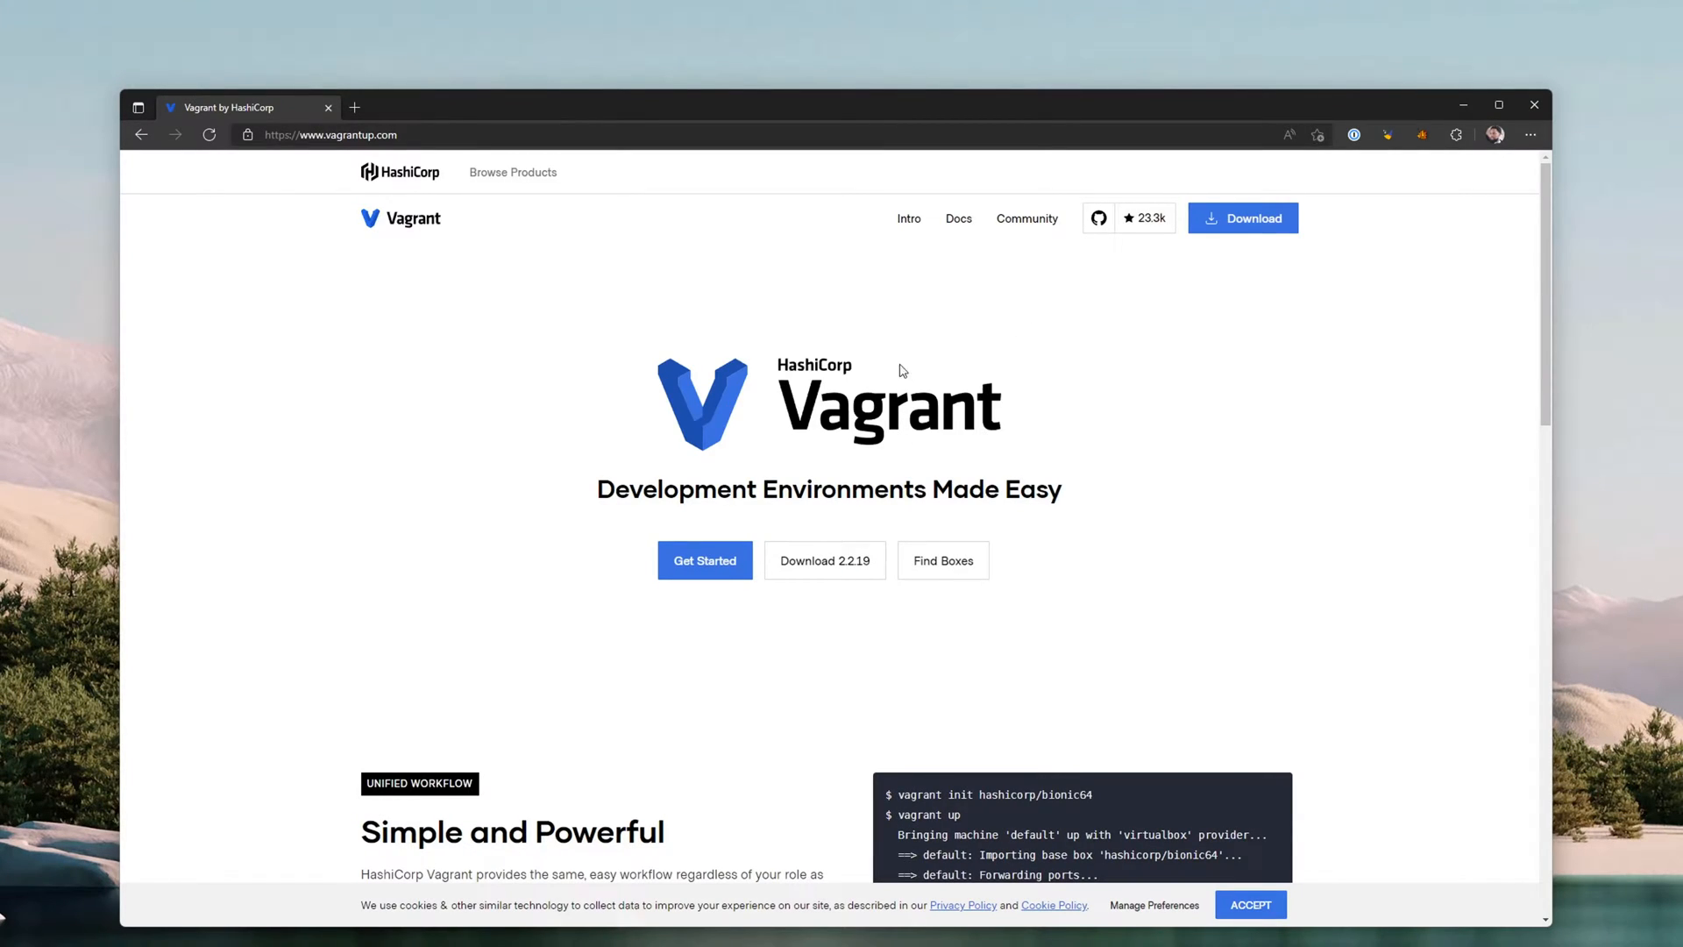
pyautogui.moveTo(822, 398)
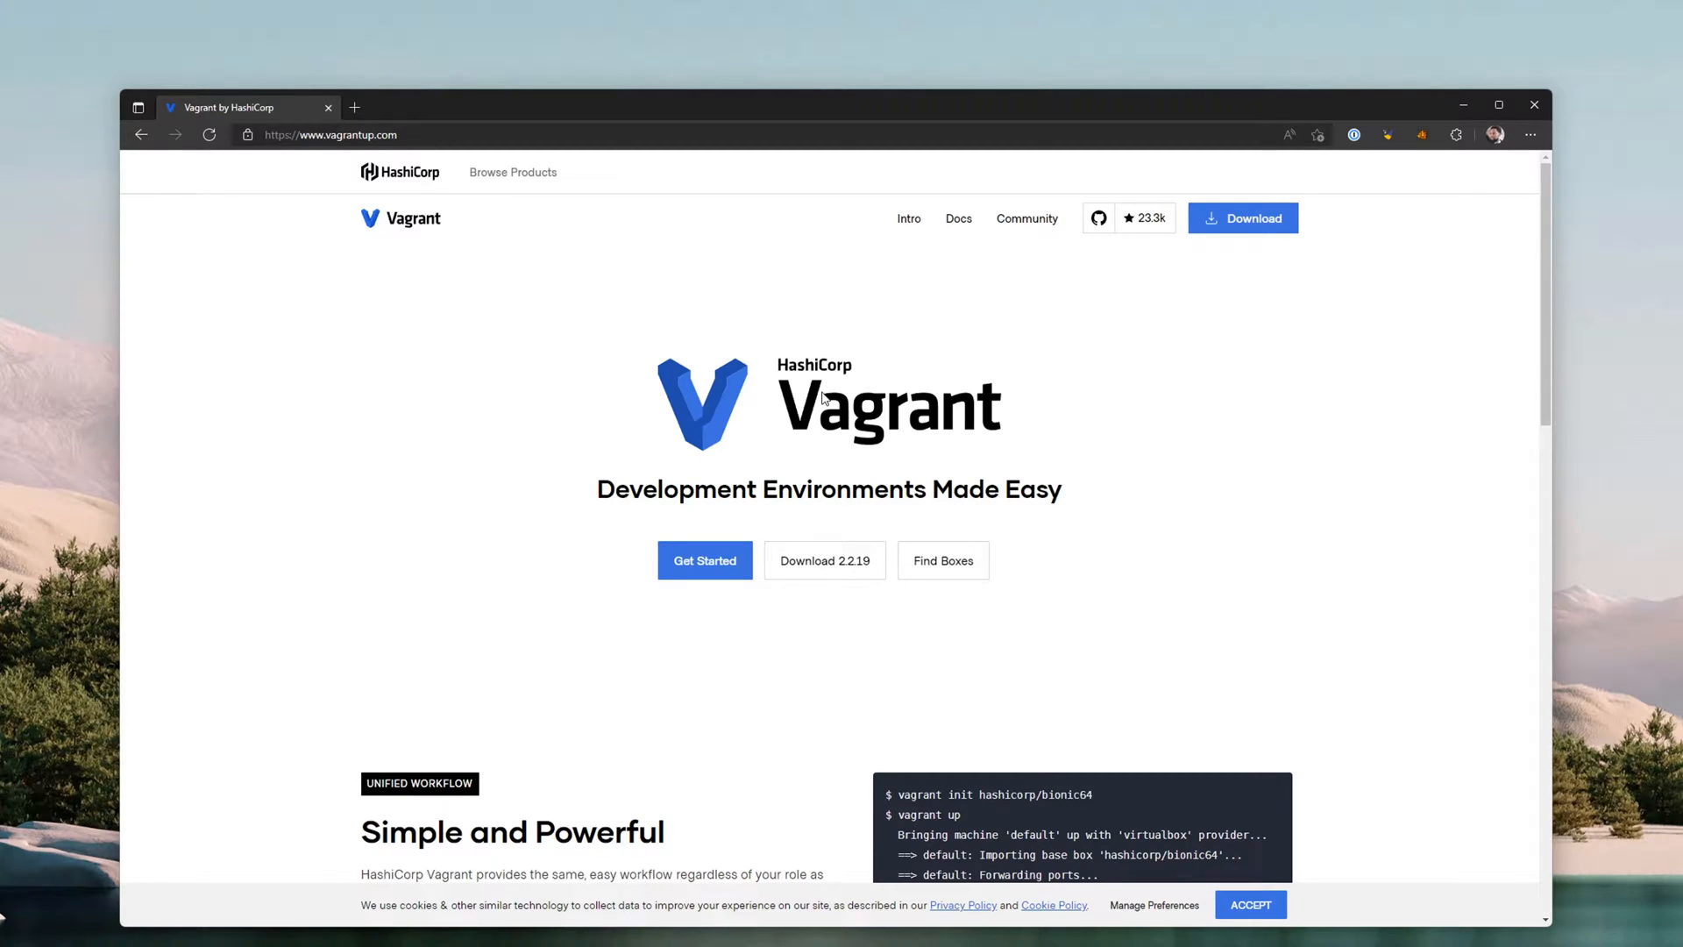
pyautogui.moveTo(768, 580)
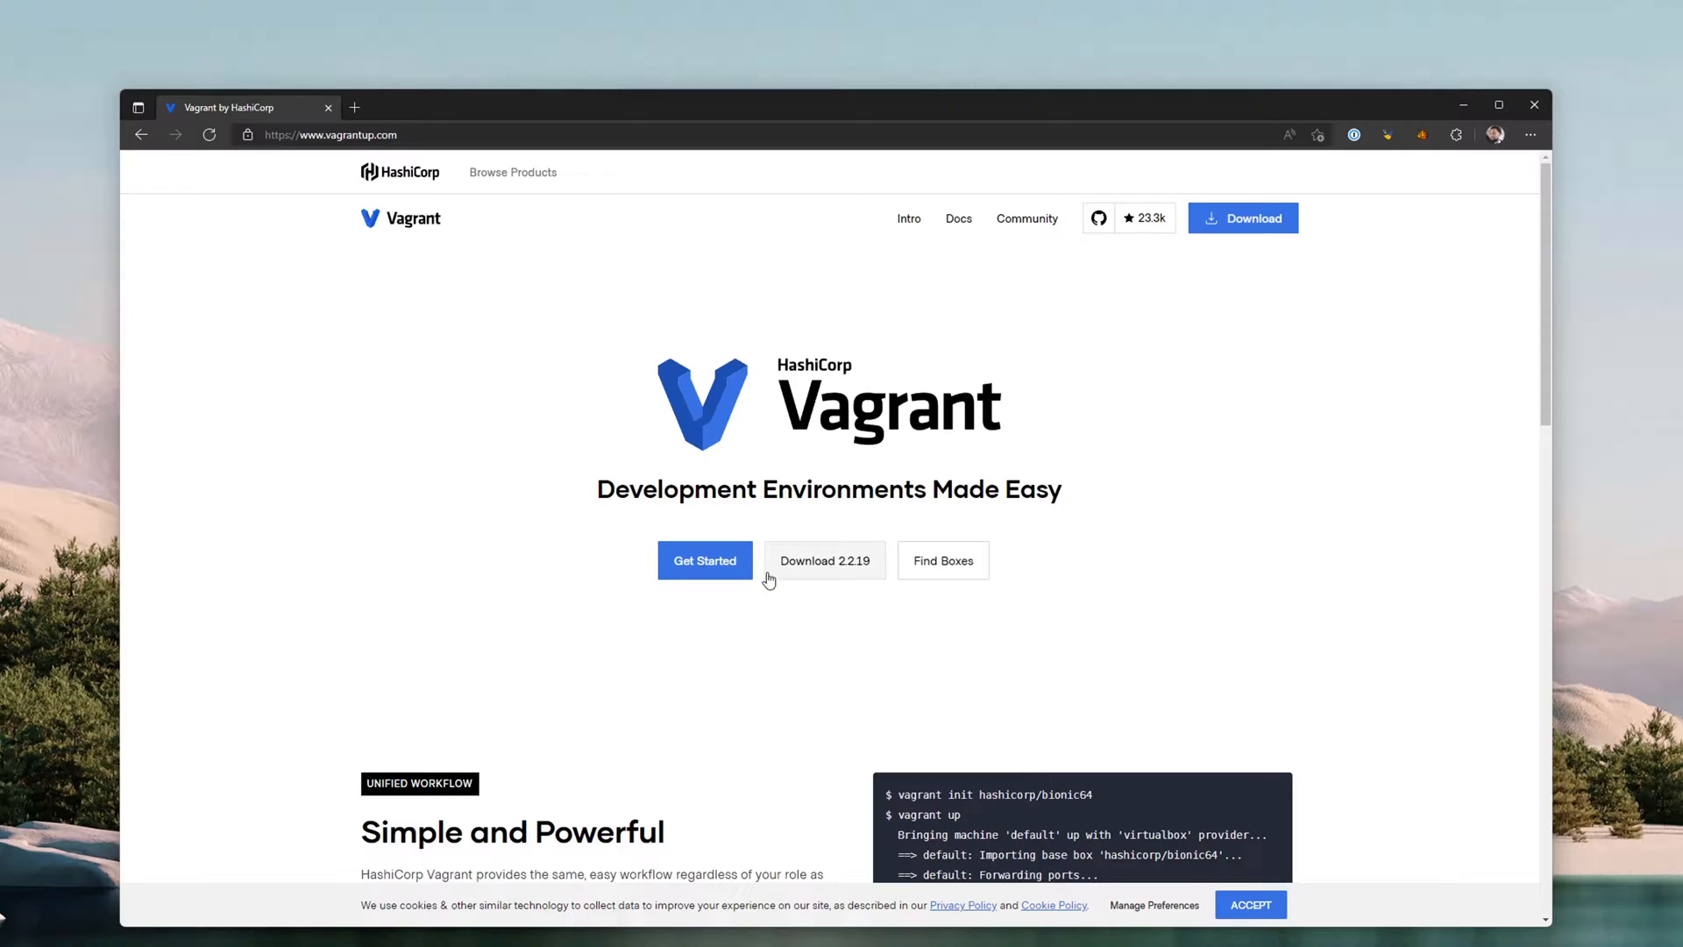
pyautogui.moveTo(871, 580)
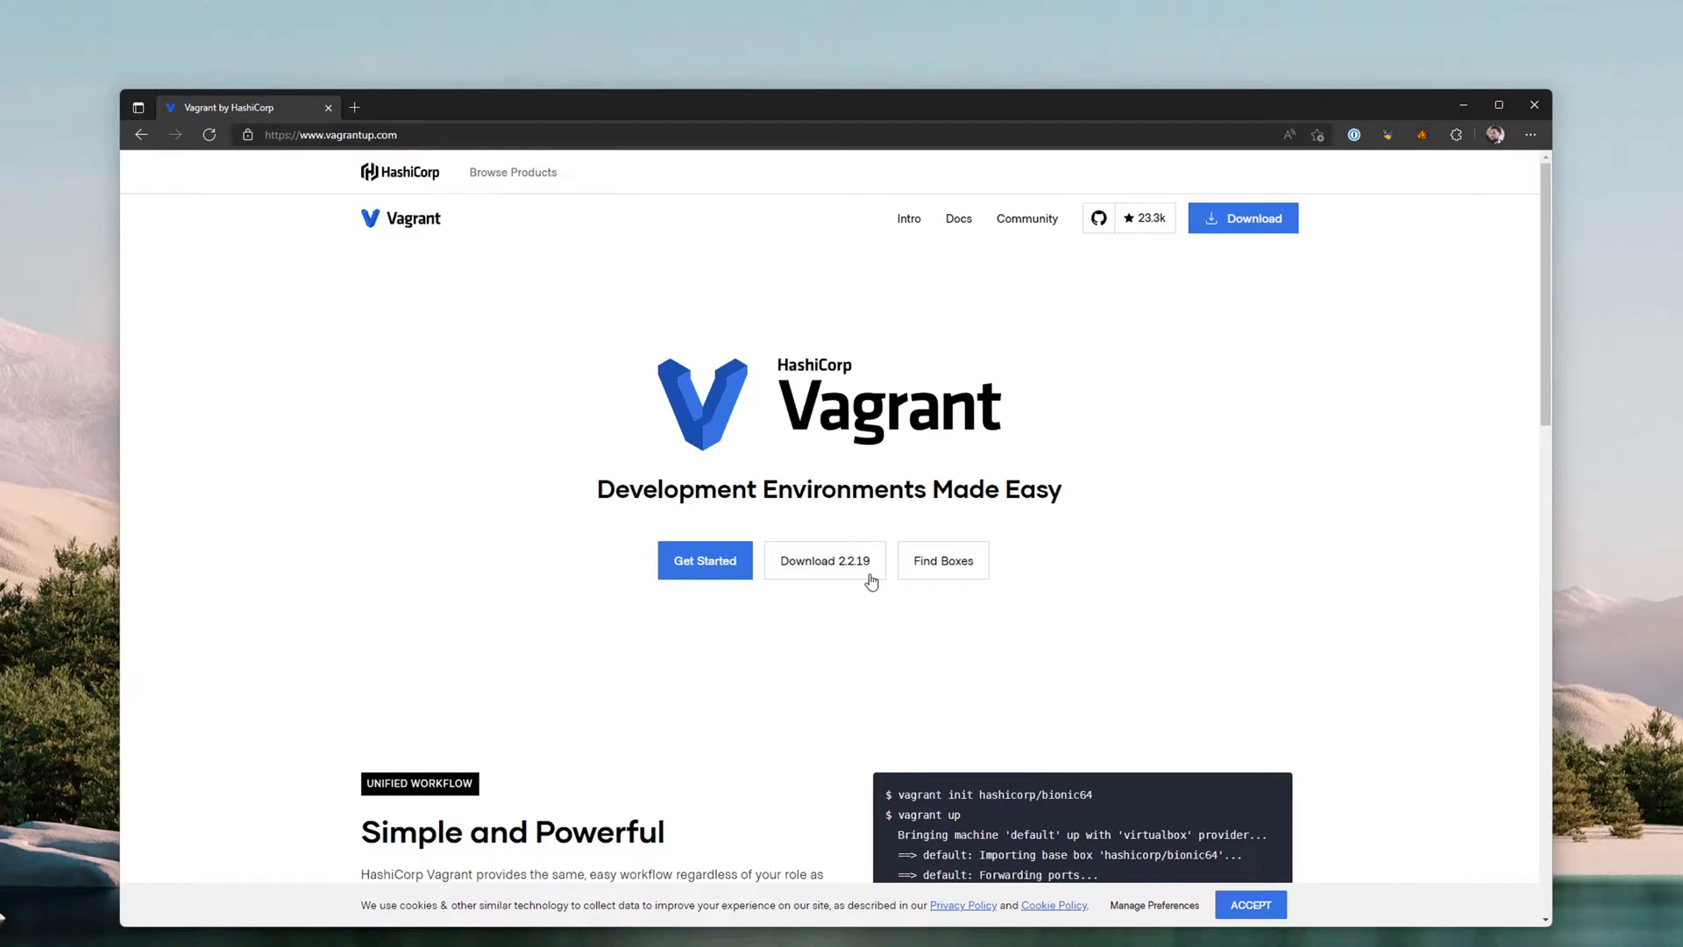
pyautogui.scroll(-3)
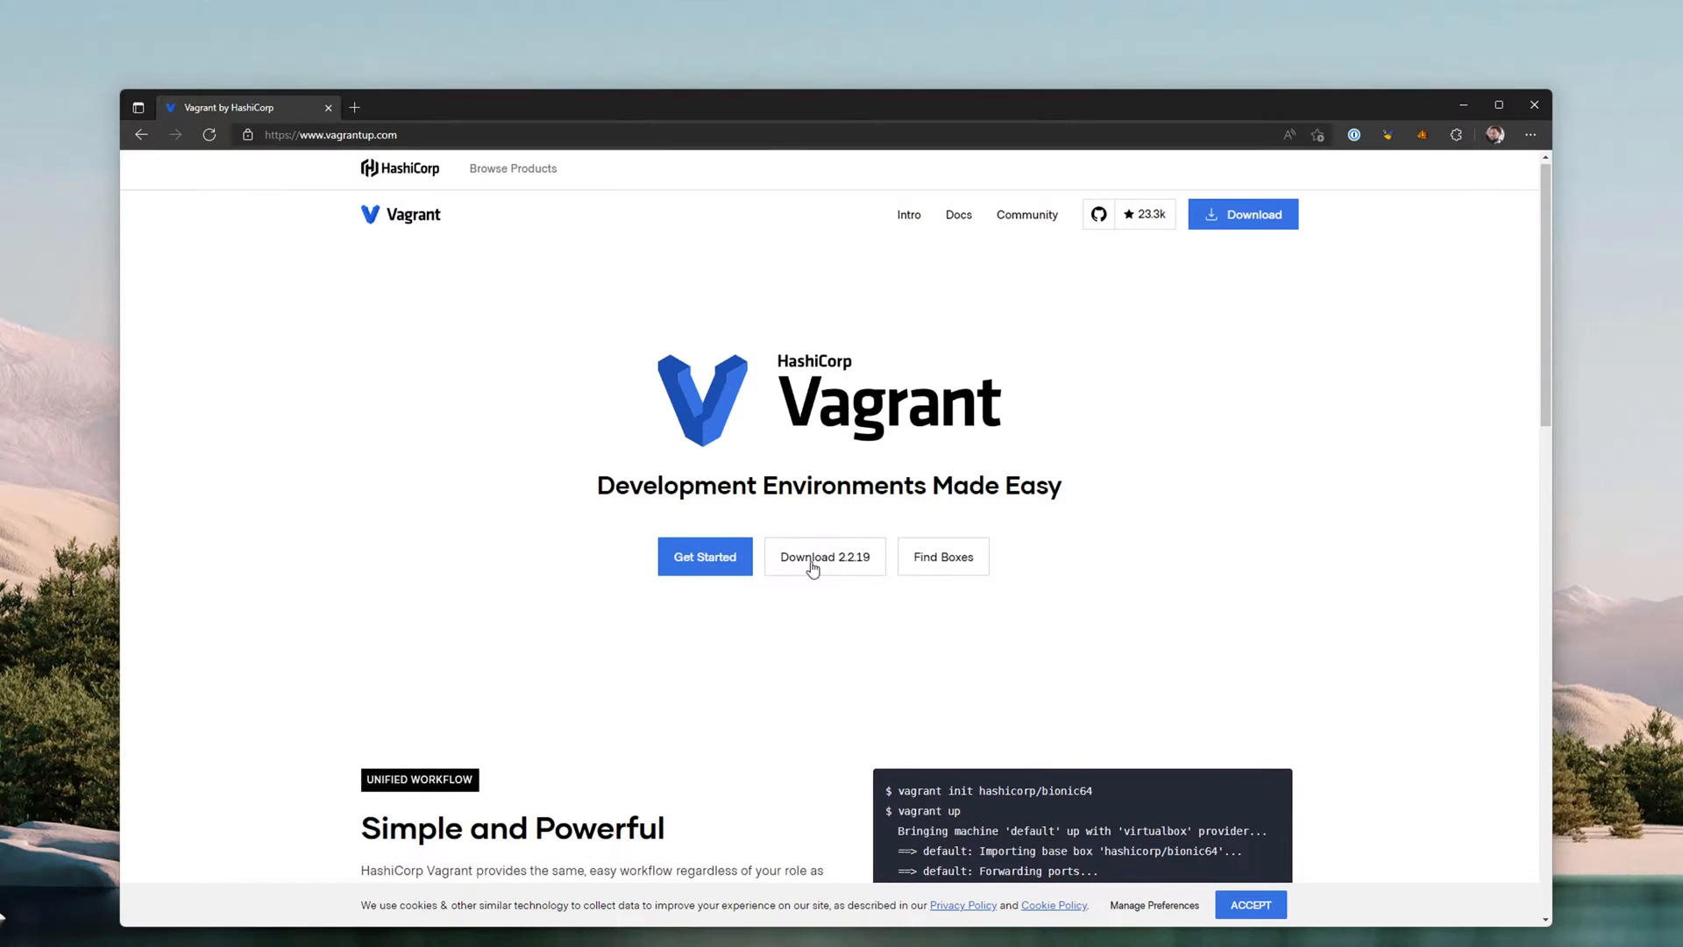
pyautogui.click(329, 135)
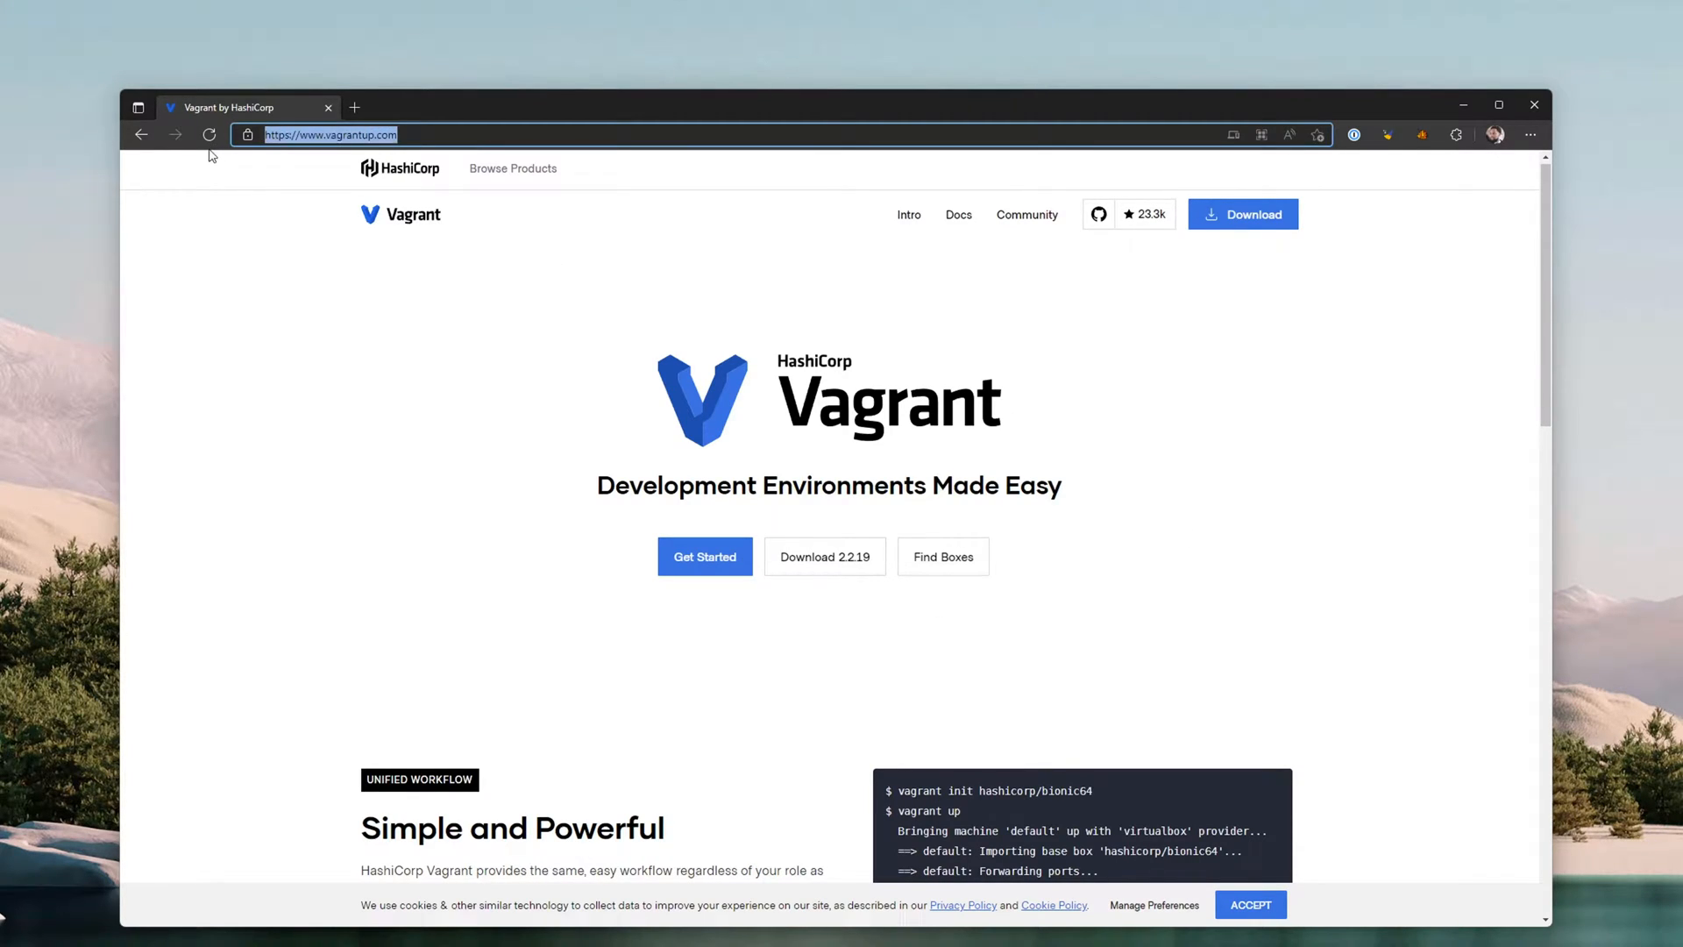
pyautogui.write('vit')
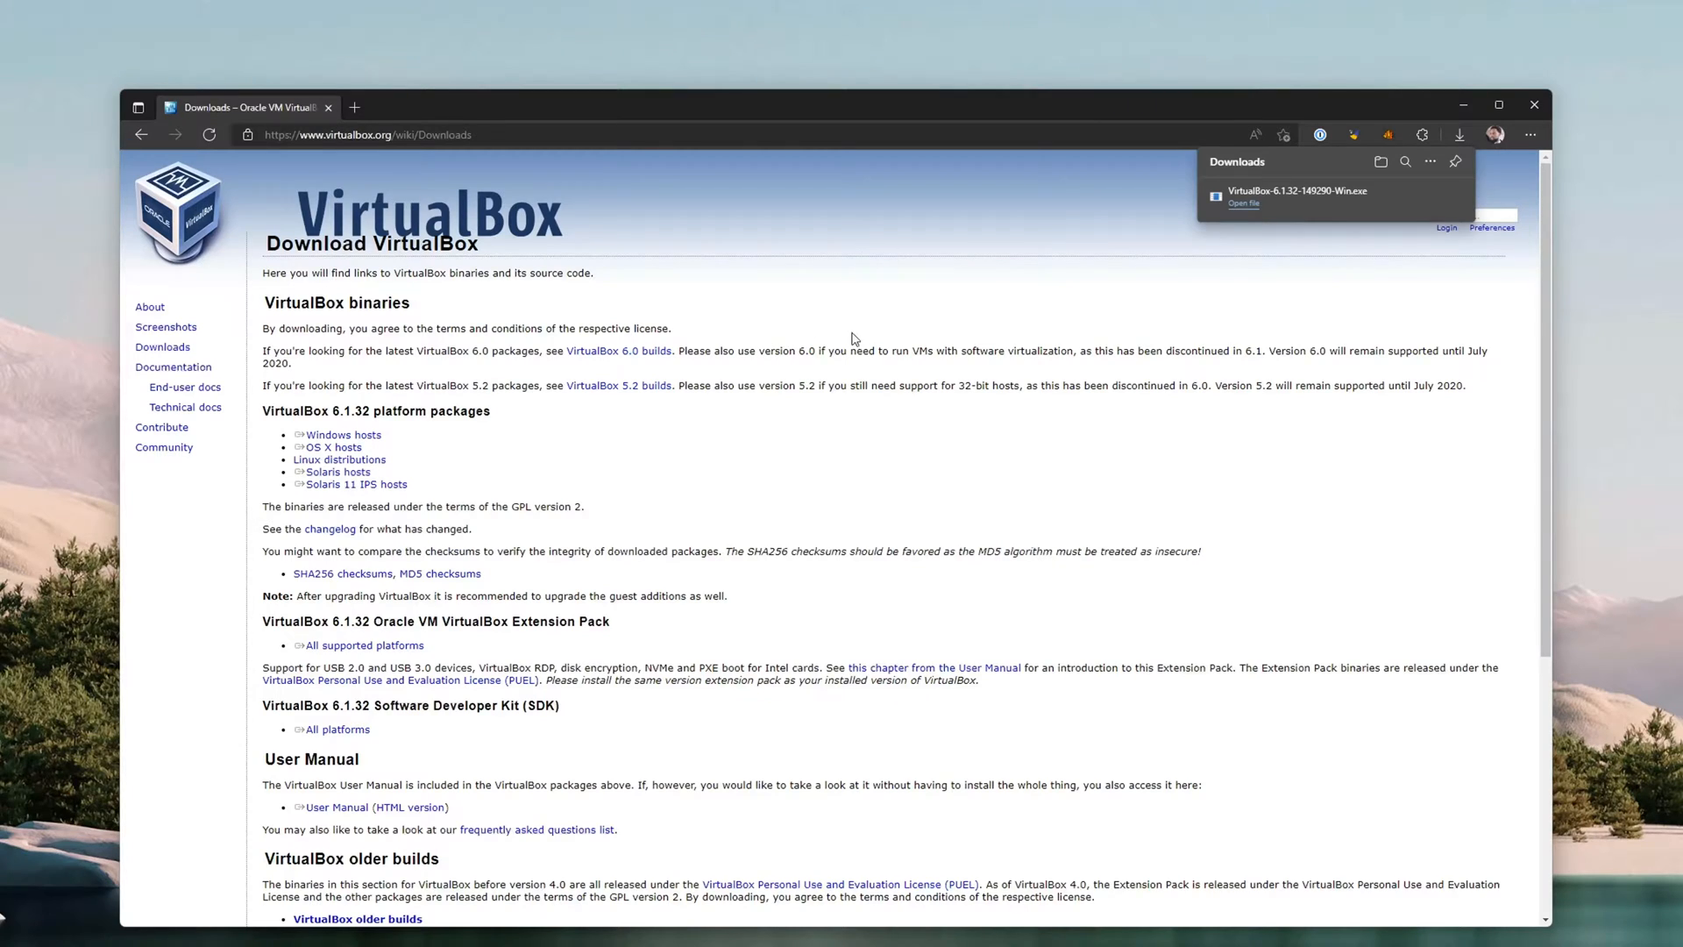
pyautogui.moveTo(1160, 205)
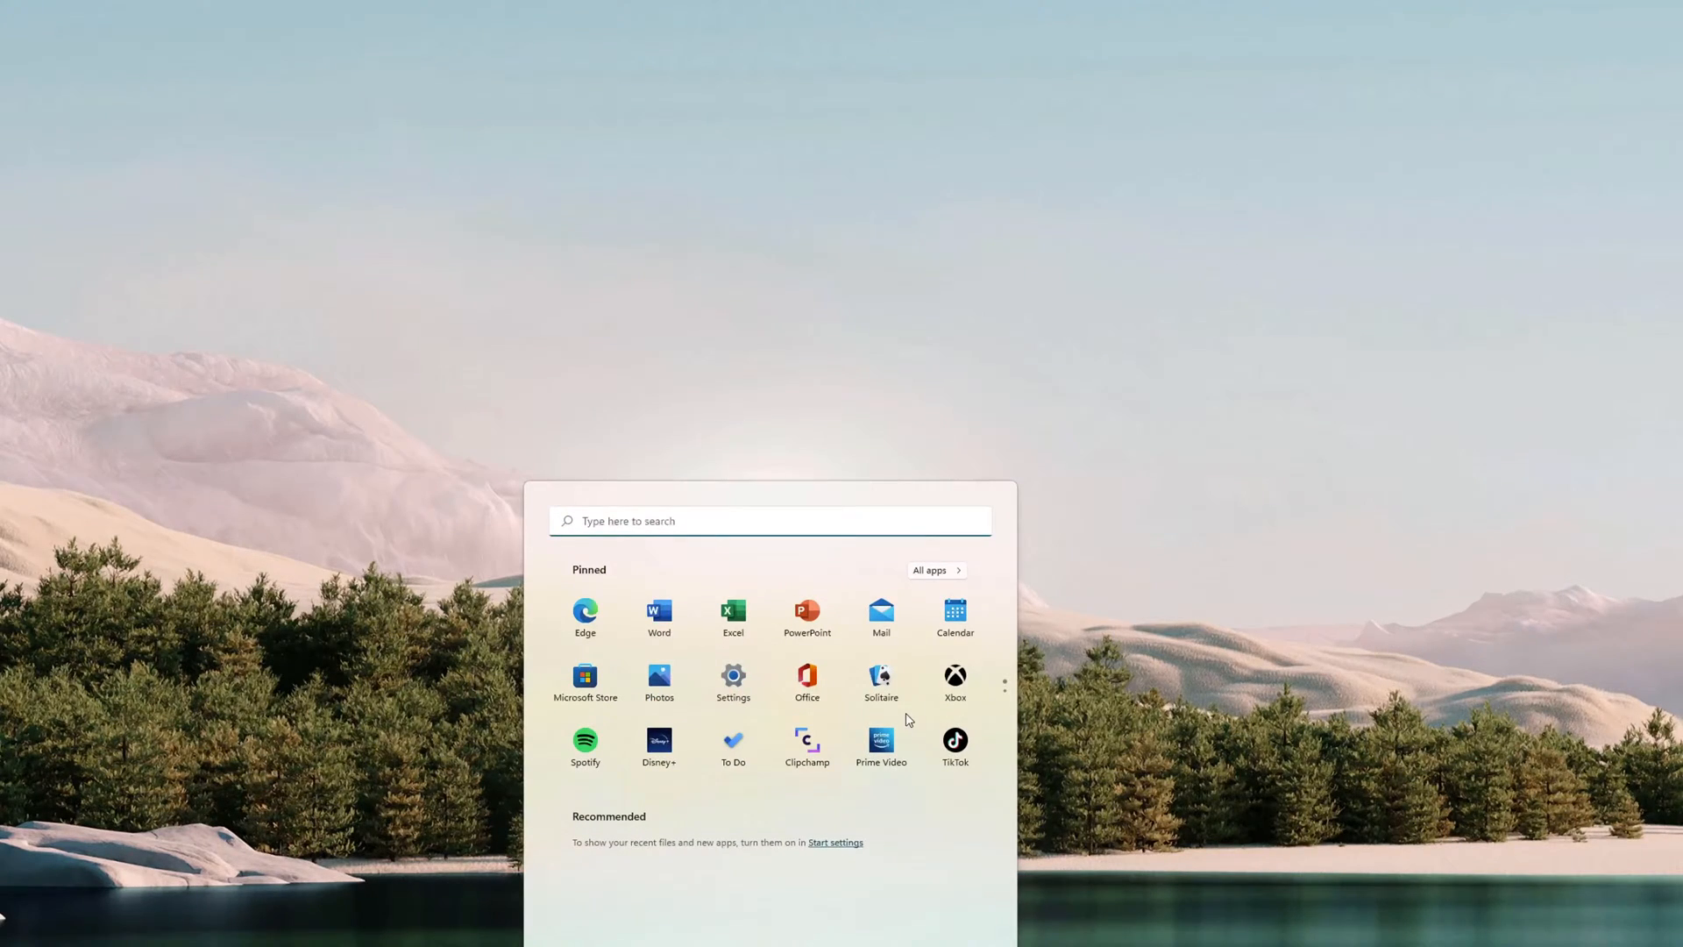
# Search Start for 'hyper' to reach 'Turn Windows features on or off'.
pyautogui.write('hyper')
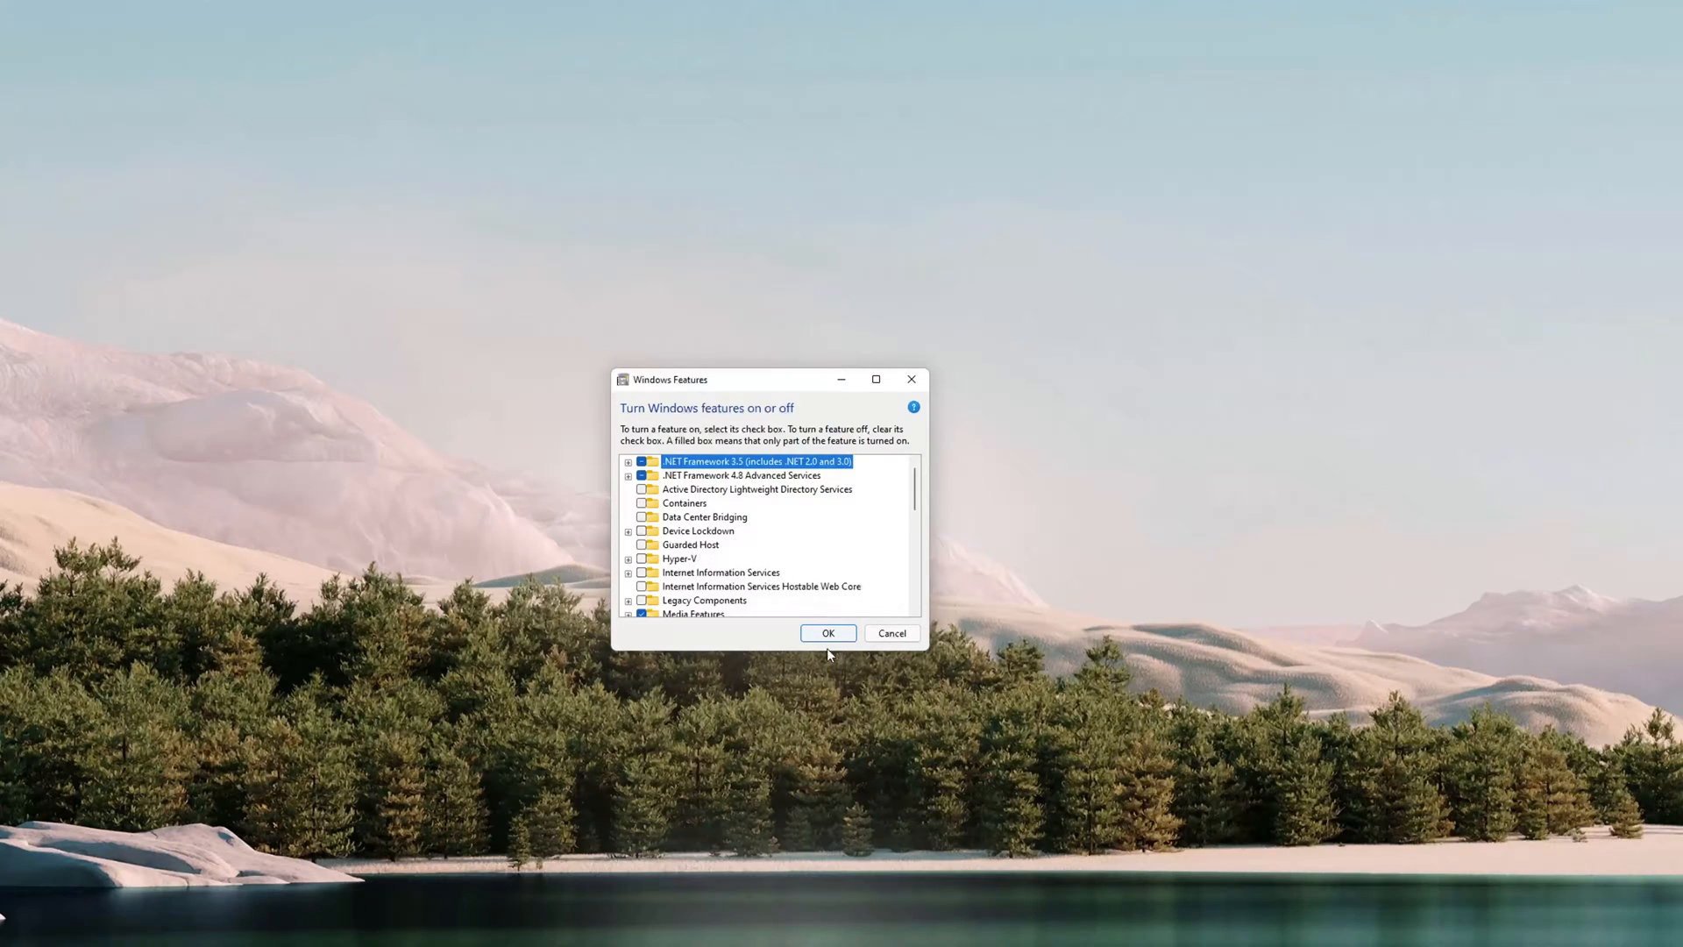
pyautogui.moveTo(931, 666)
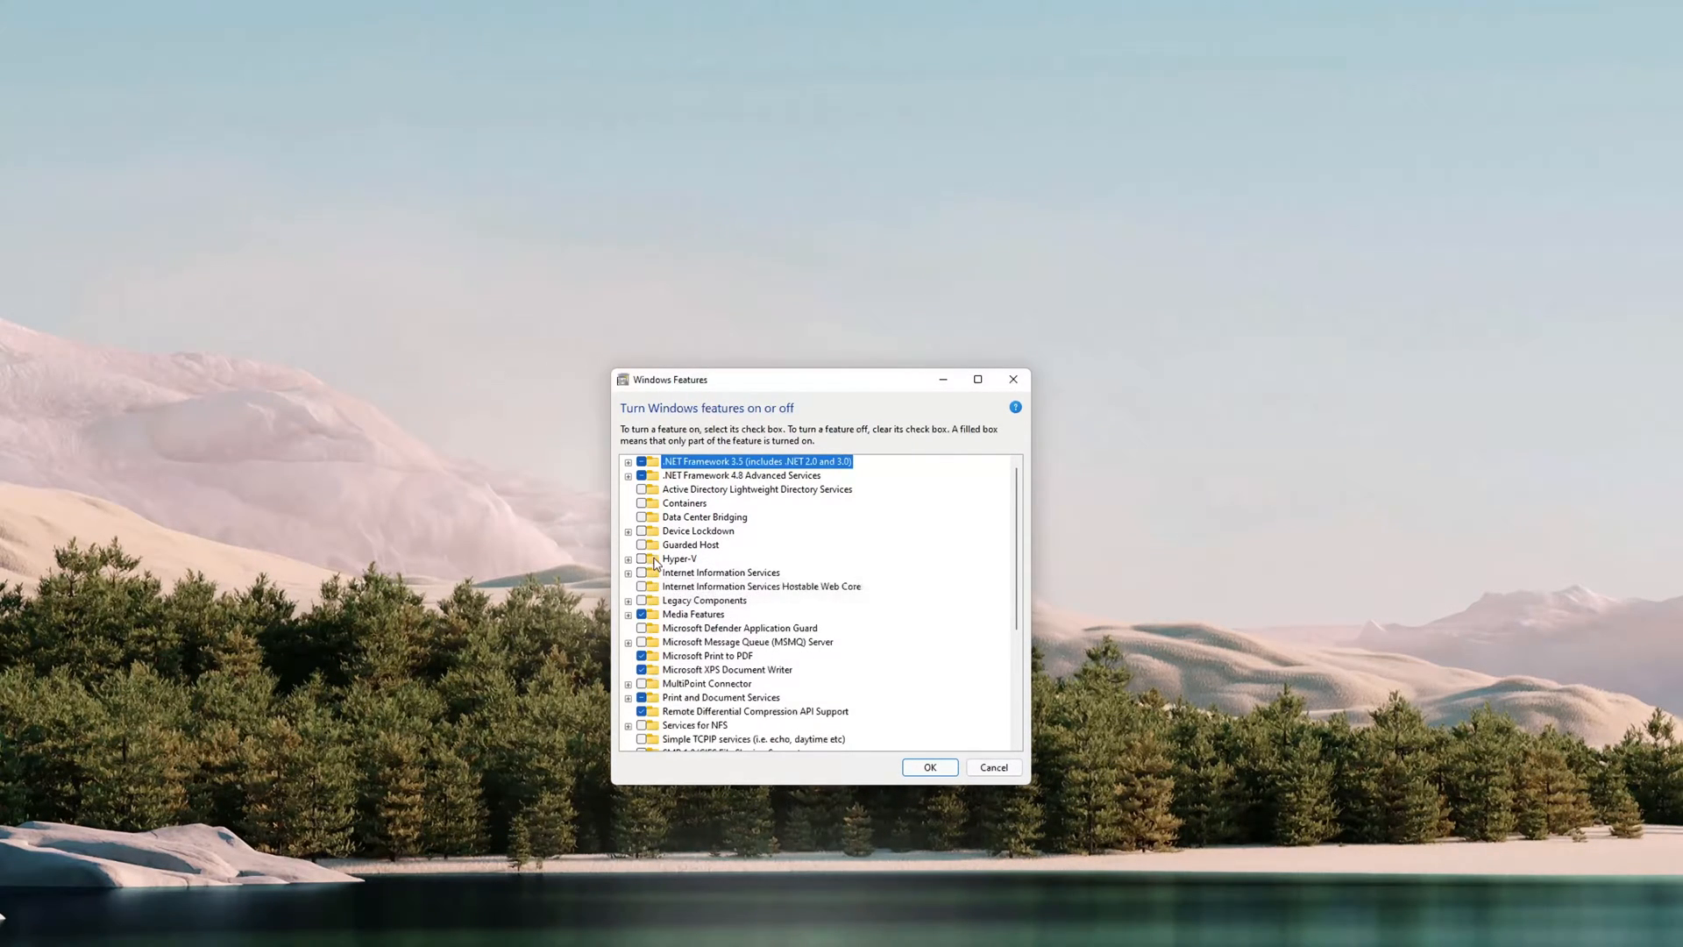
pyautogui.moveTo(645, 619)
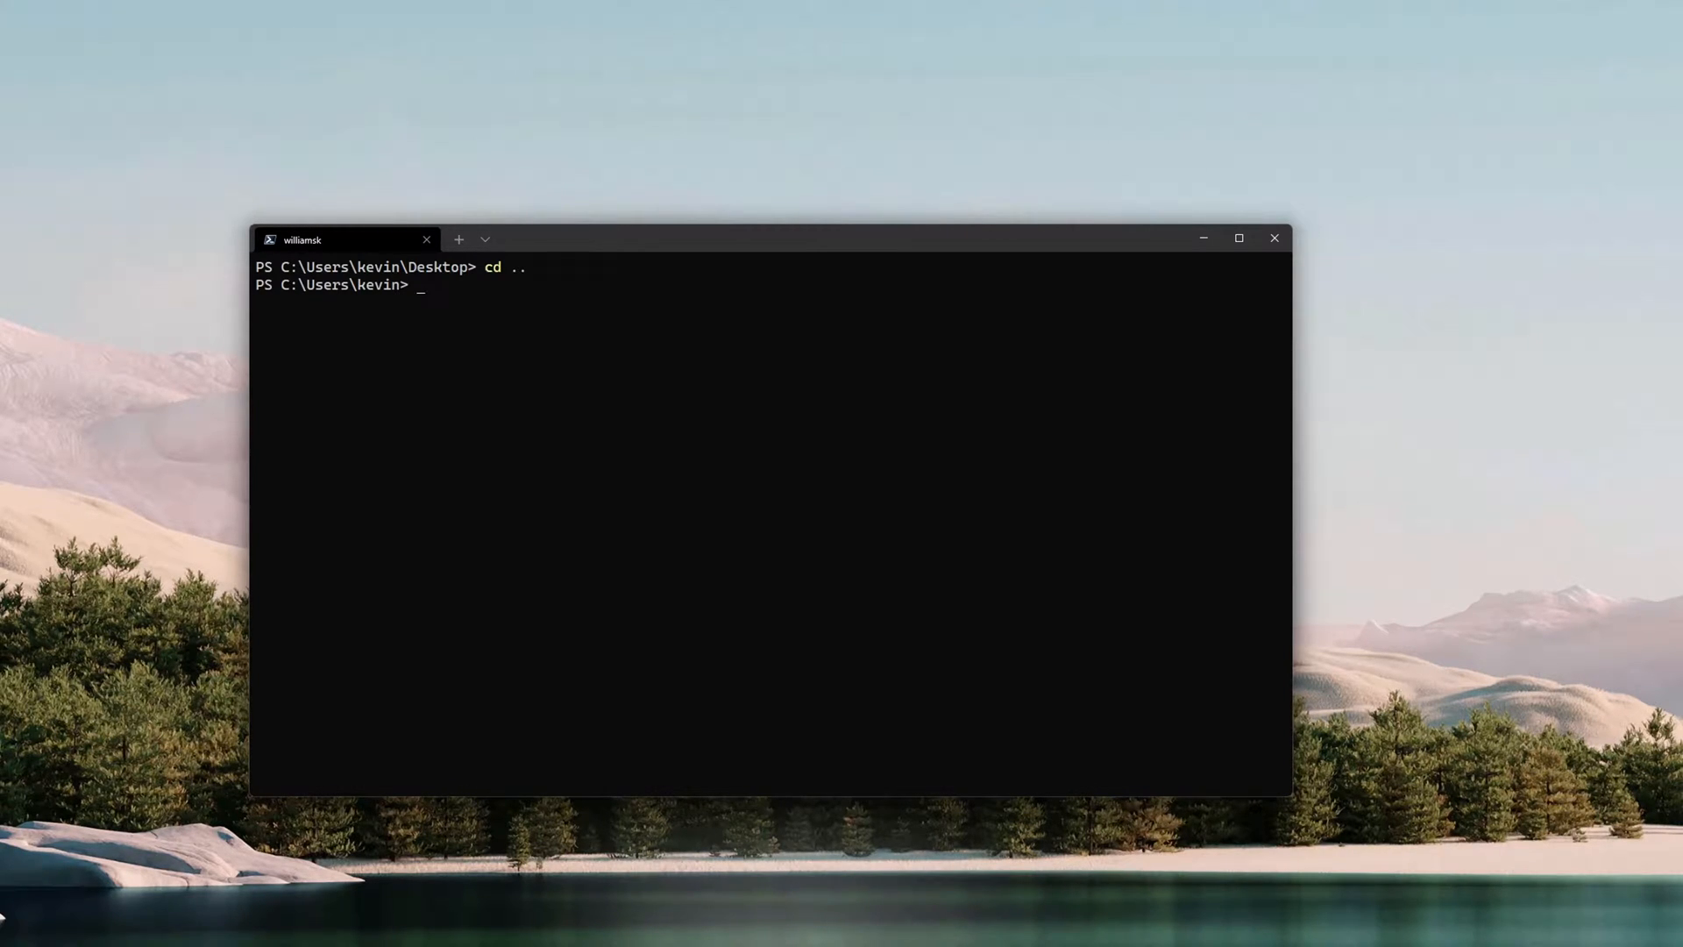
# Run 'git help' and review its command list to confirm Git is installed.
pyautogui.write('git help')
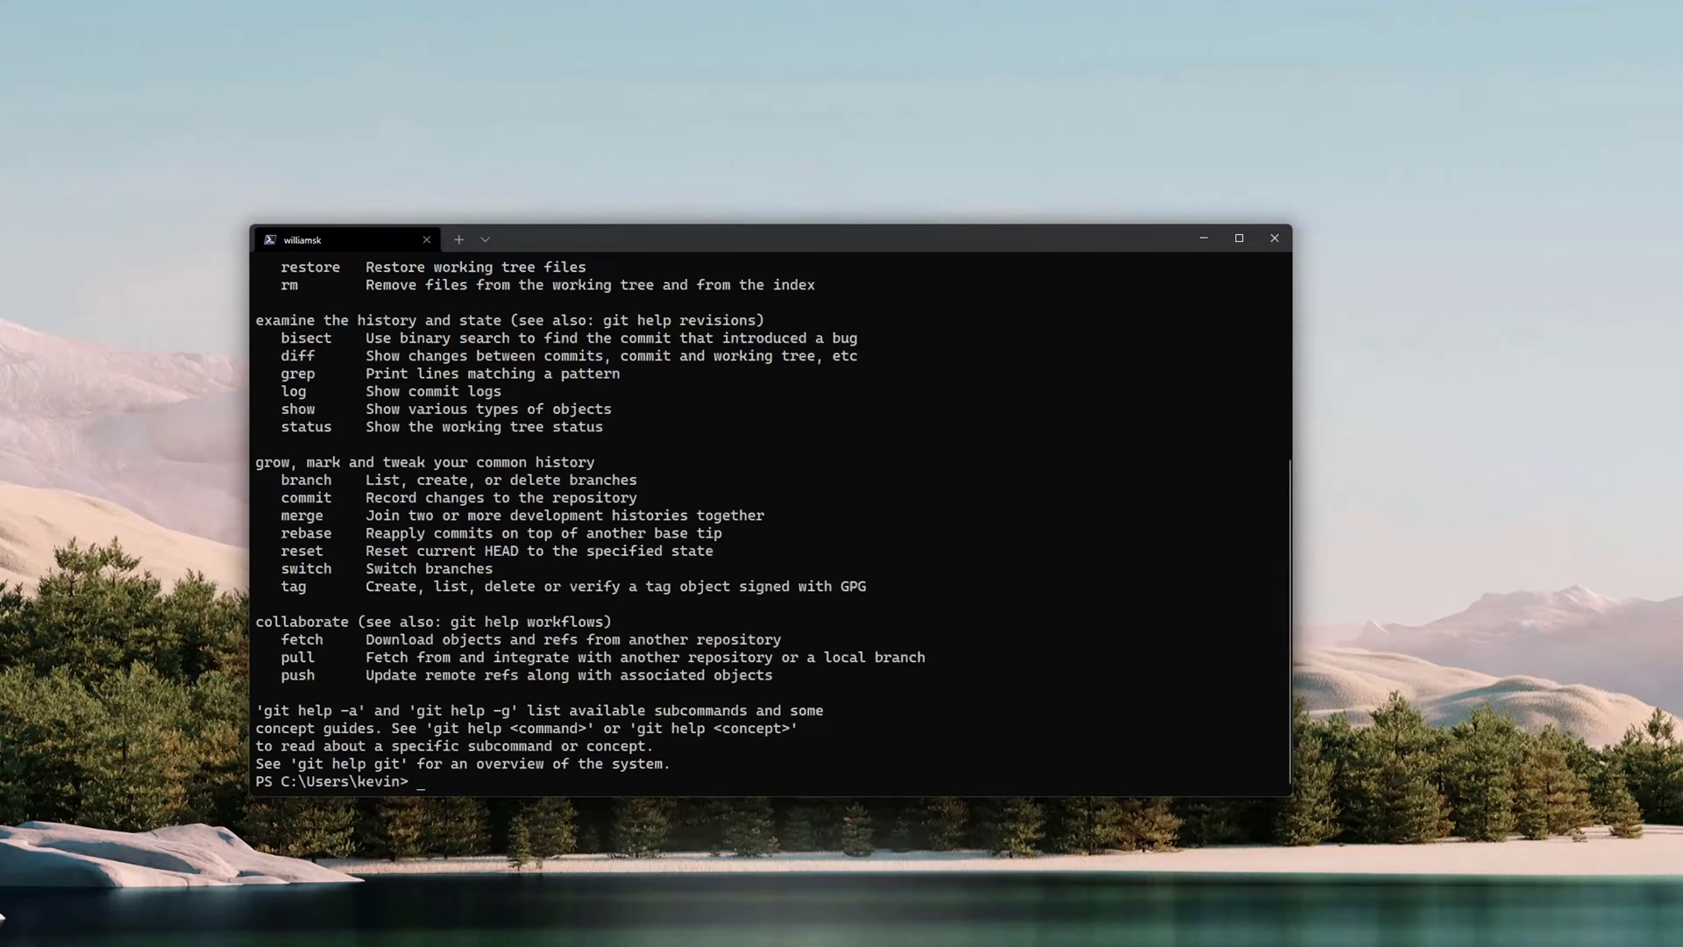
pyautogui.scroll(3)
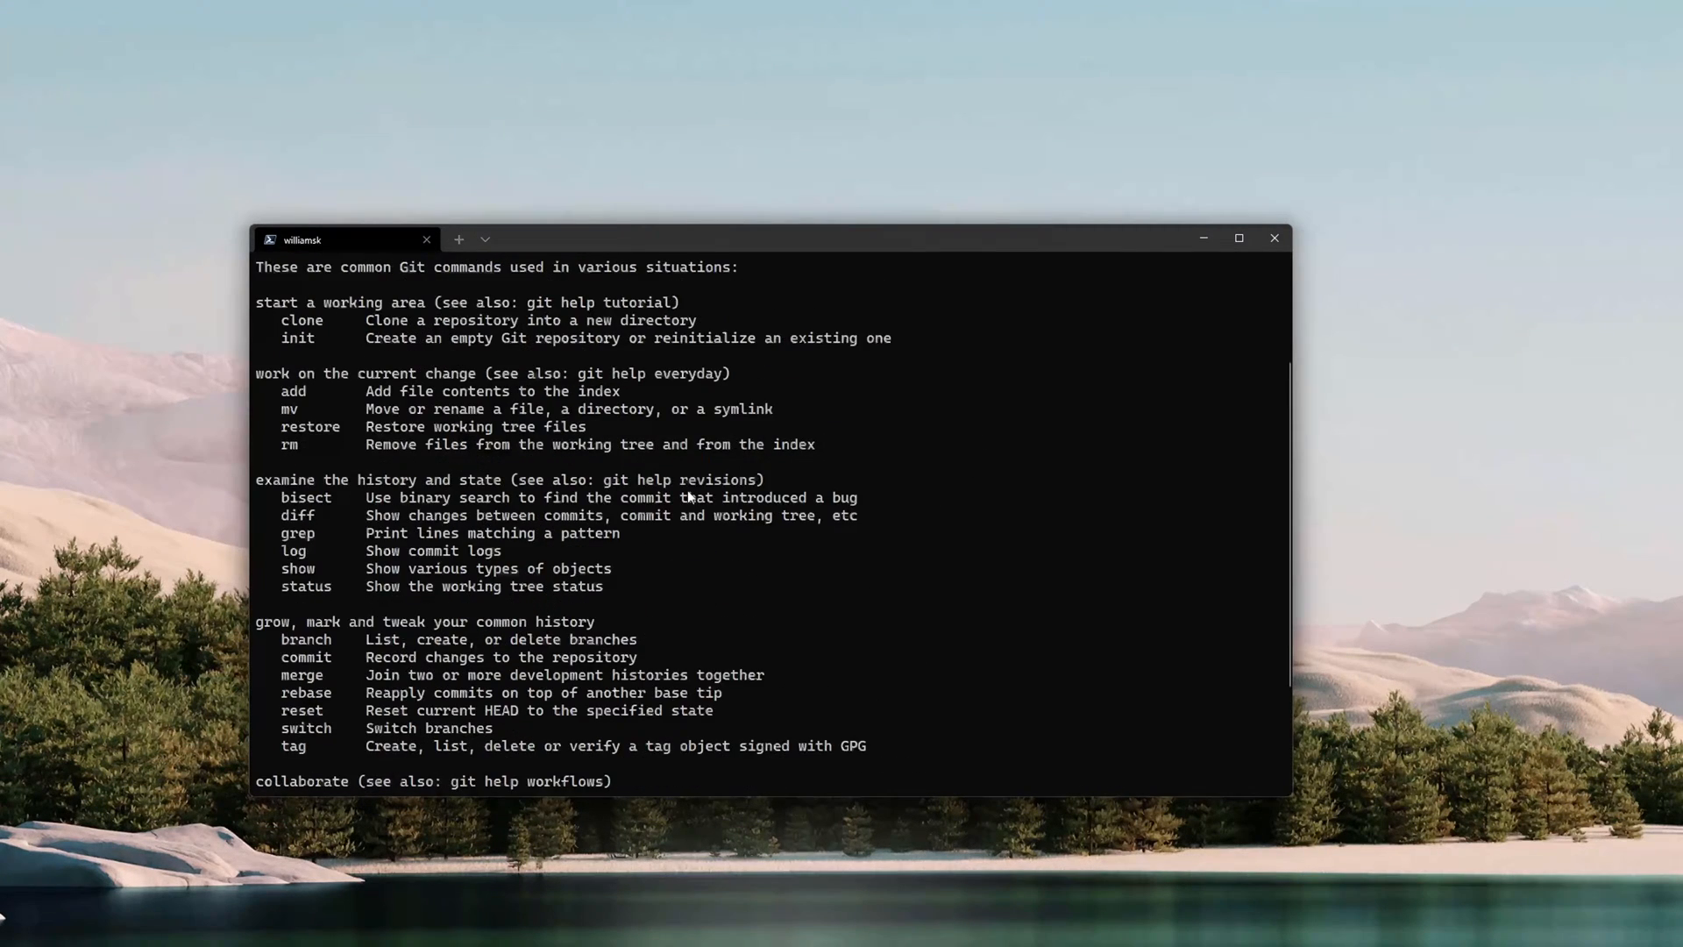
pyautogui.scroll(-3)
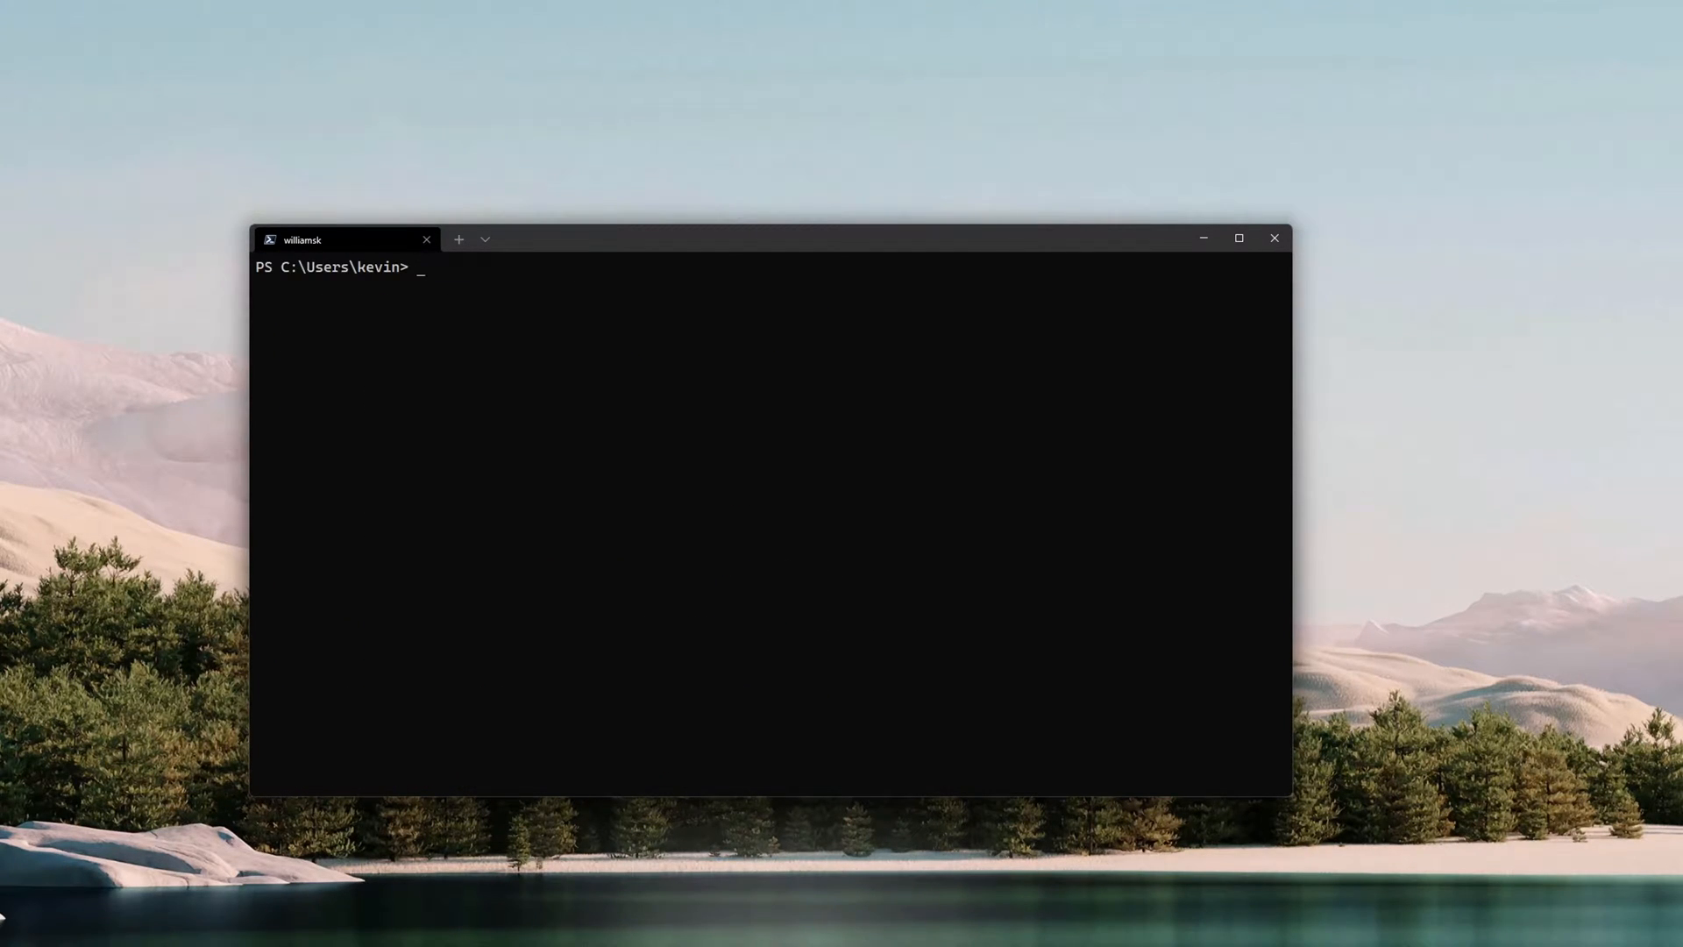
pyautogui.write('git cl')
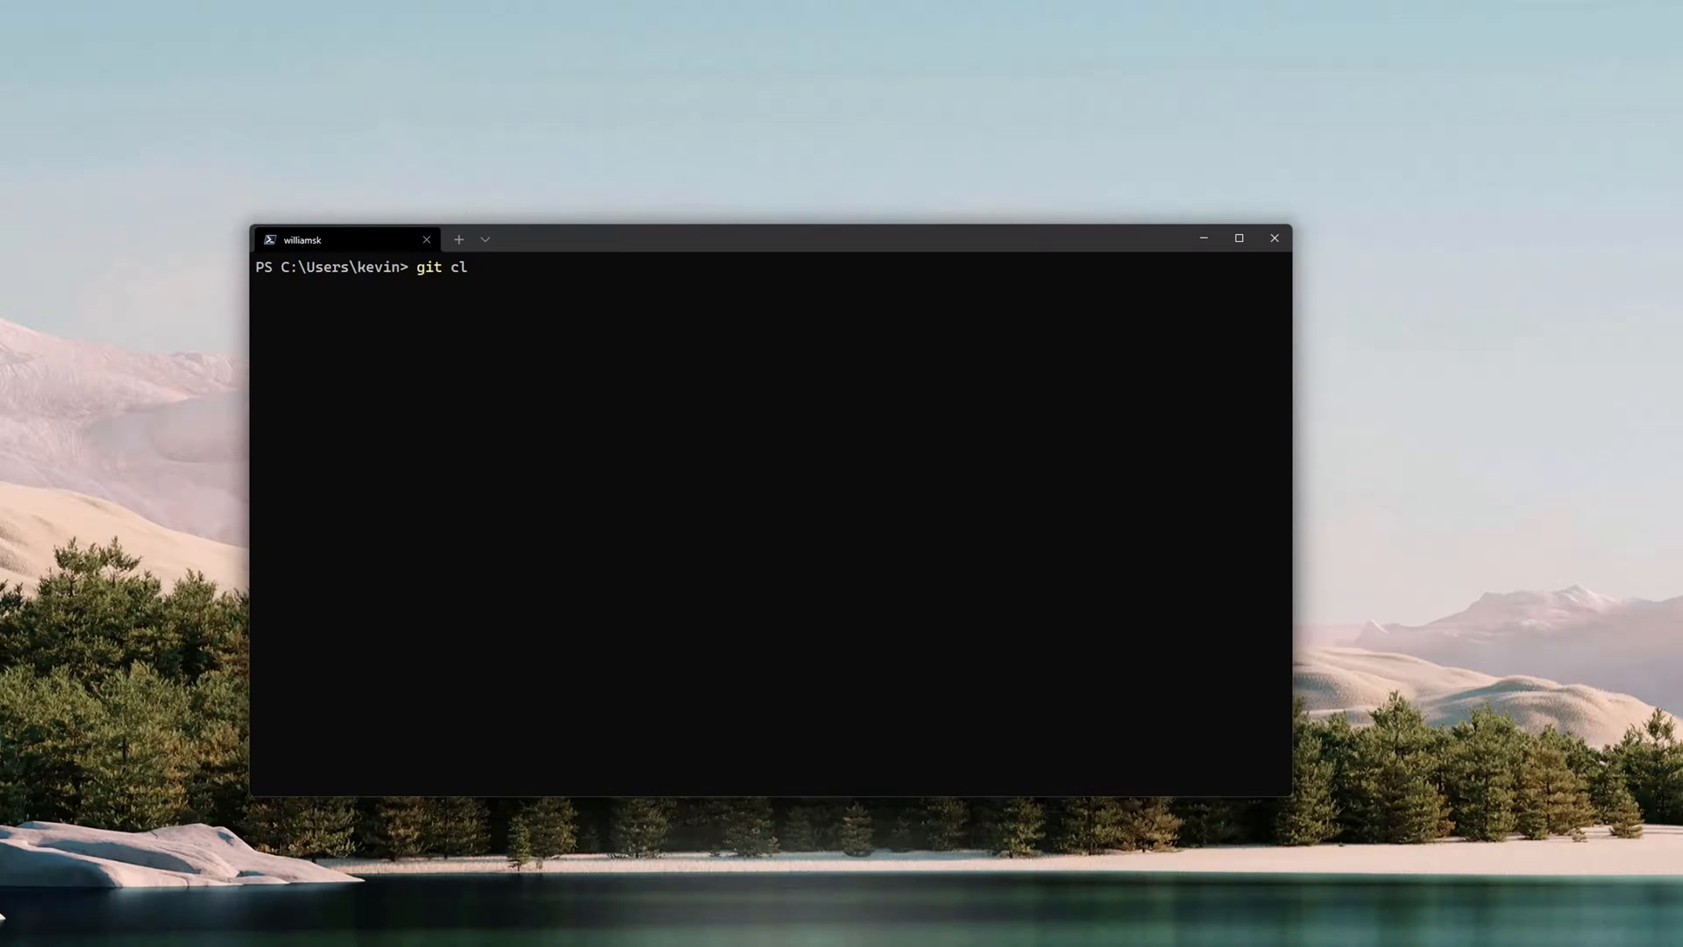
pyautogui.write('one')
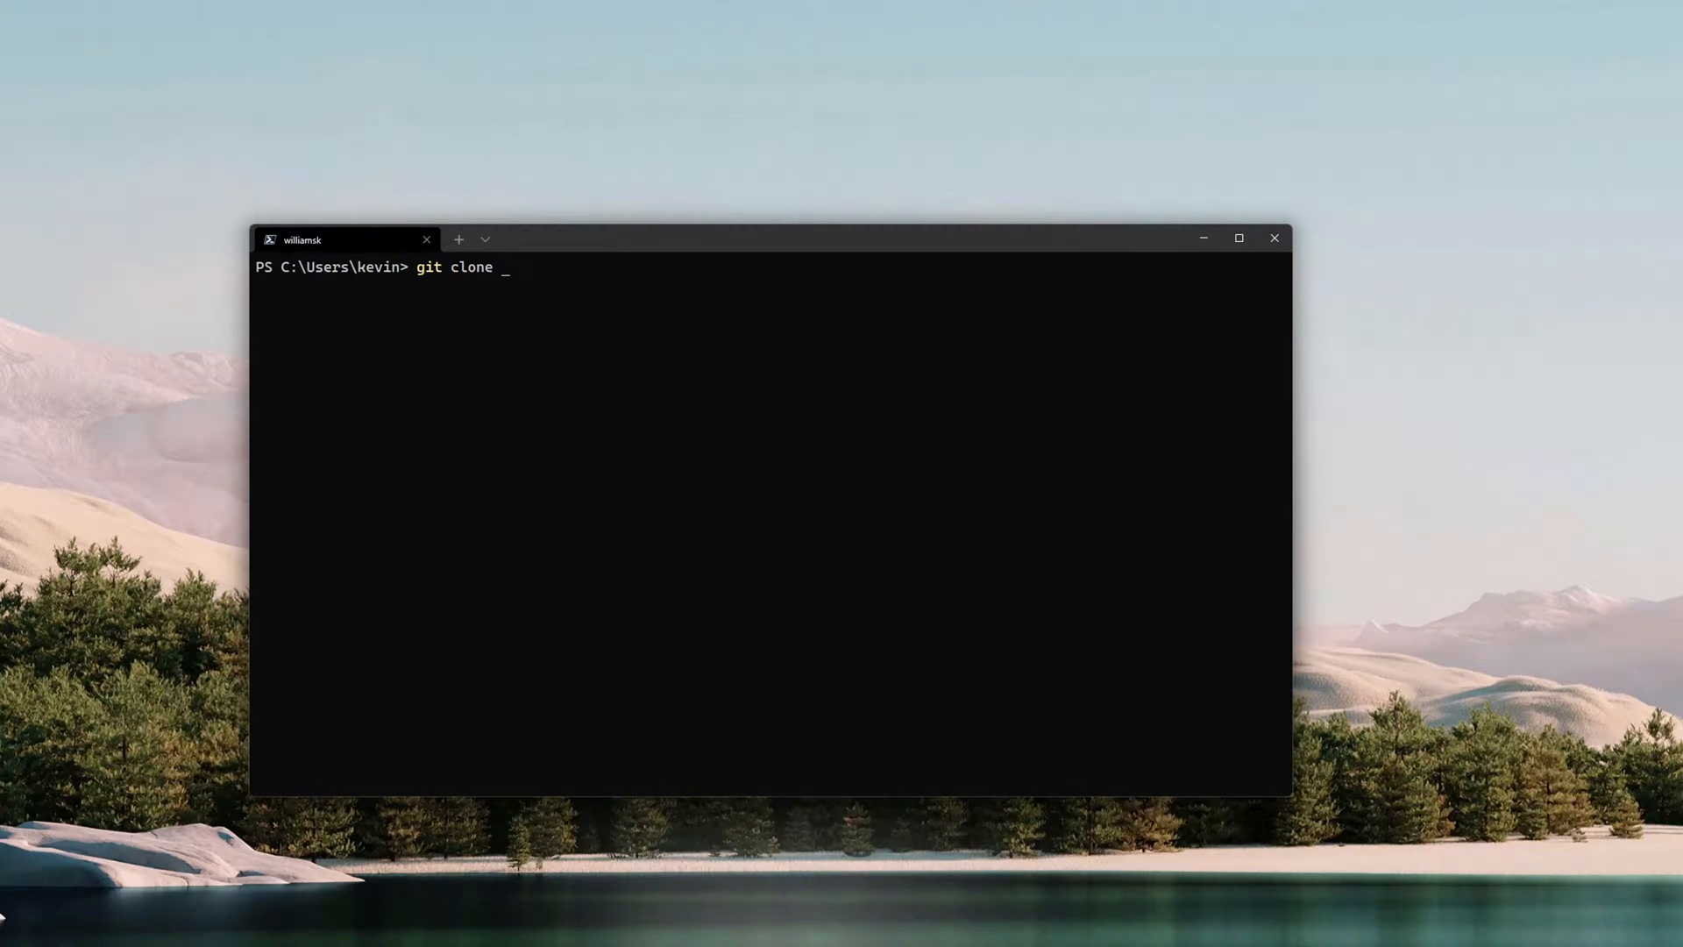
pyautogui.write('https://')
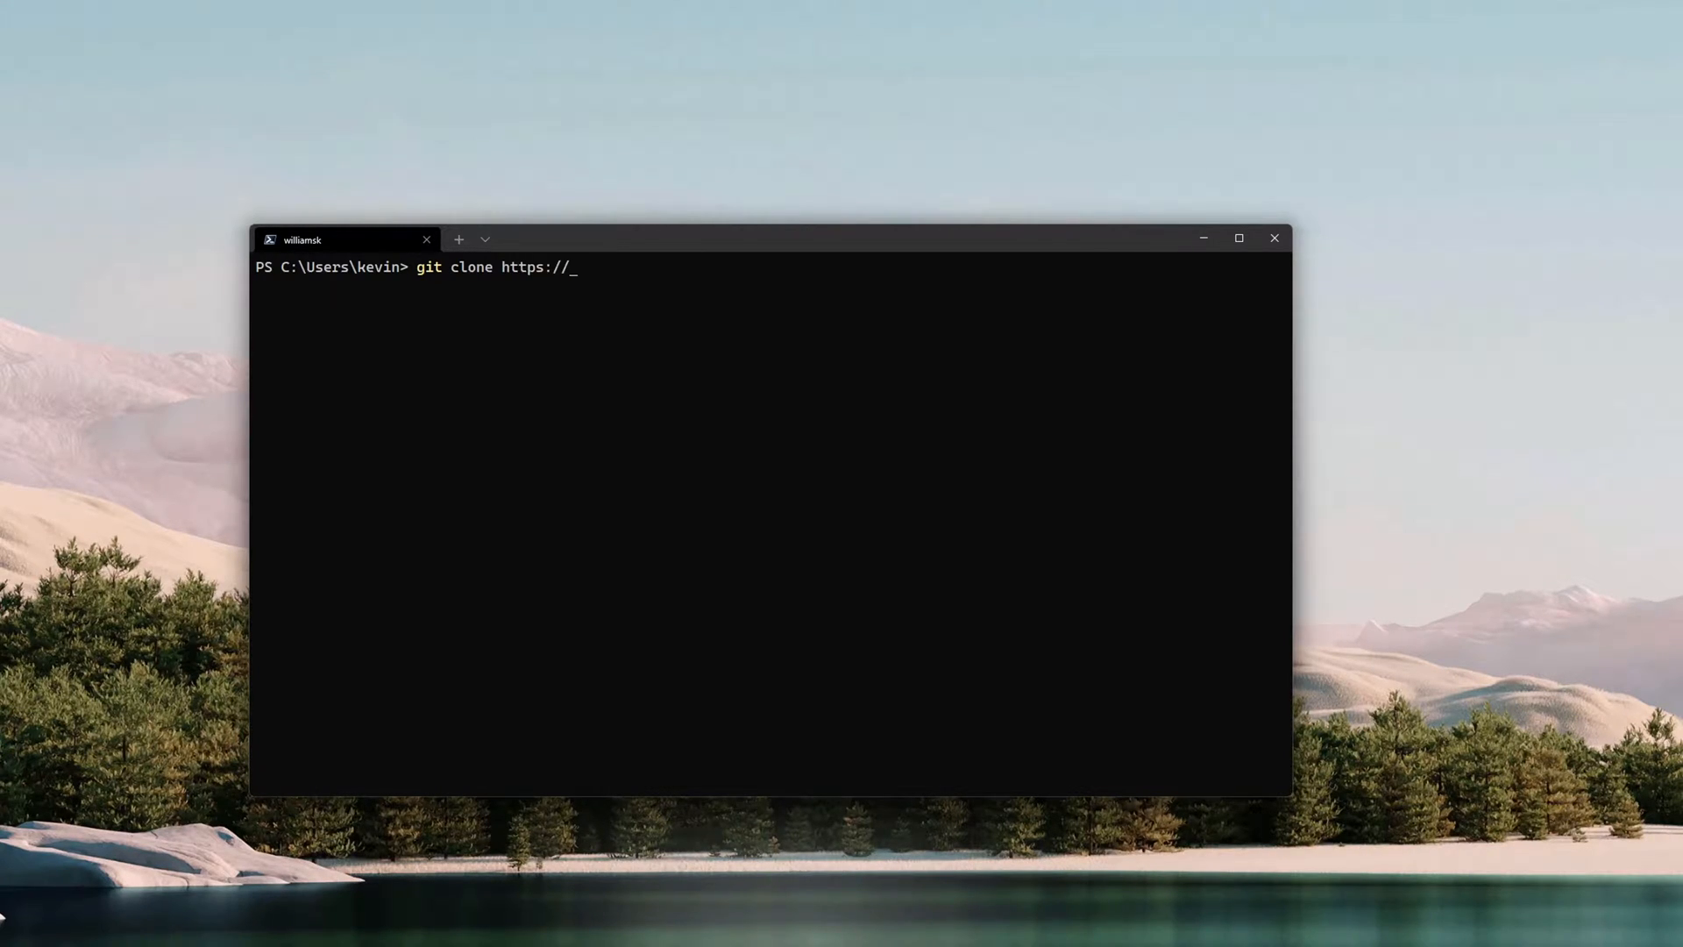
pyautogui.write('github.com')
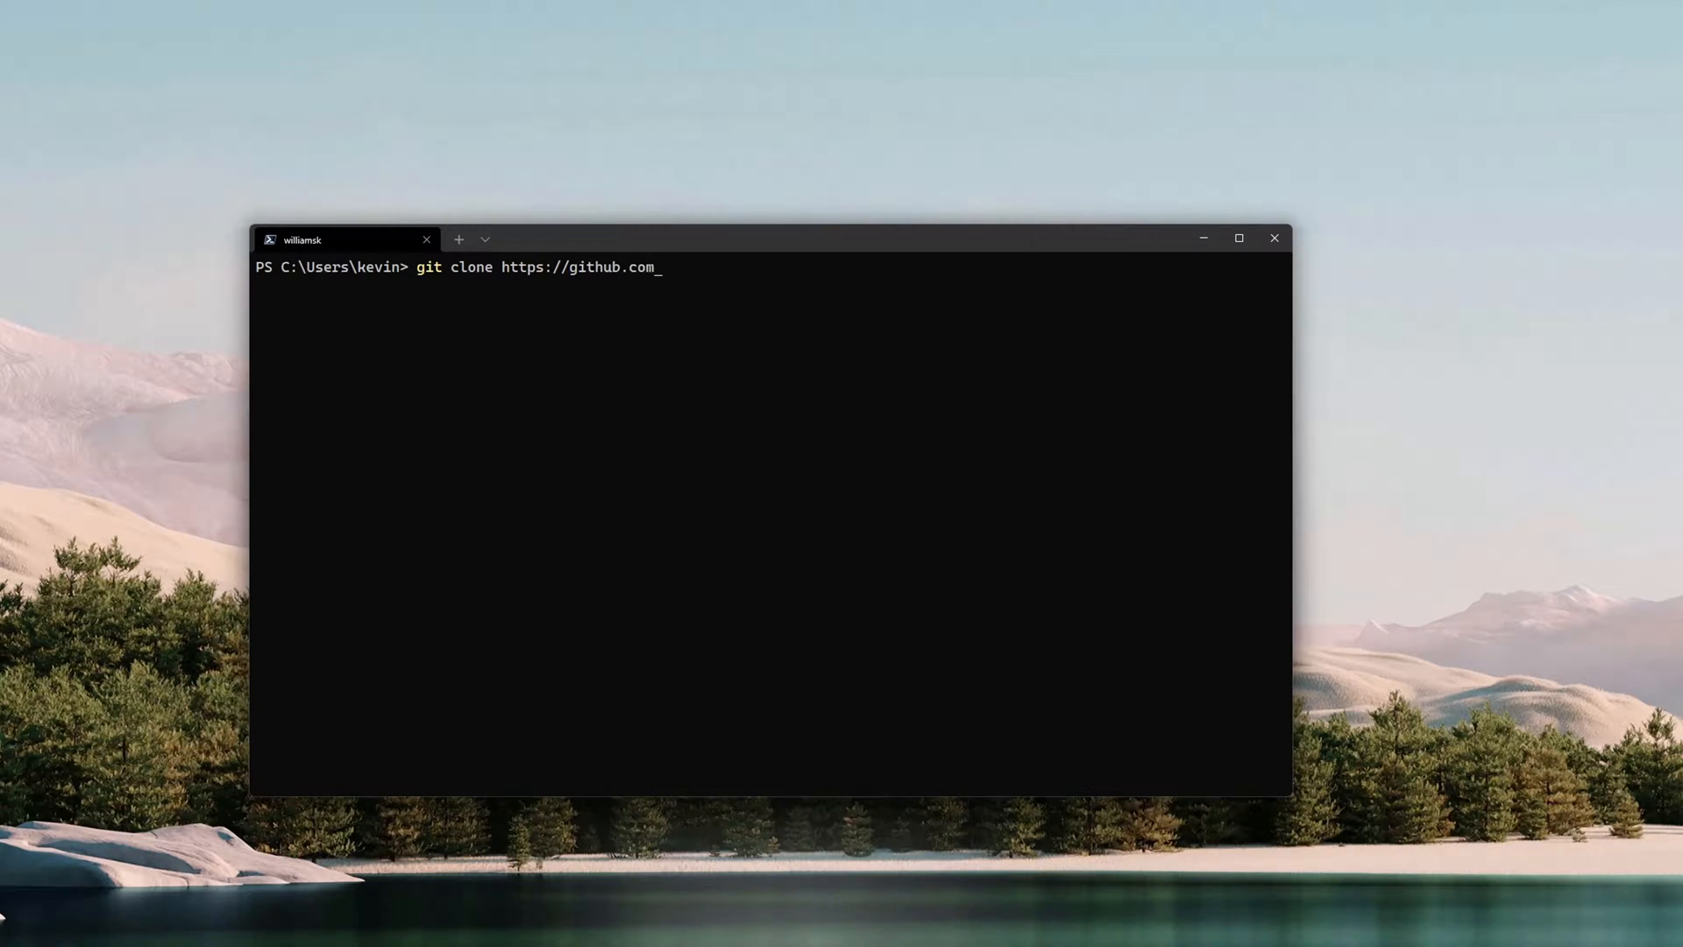
pyautogui.write('/laravel')
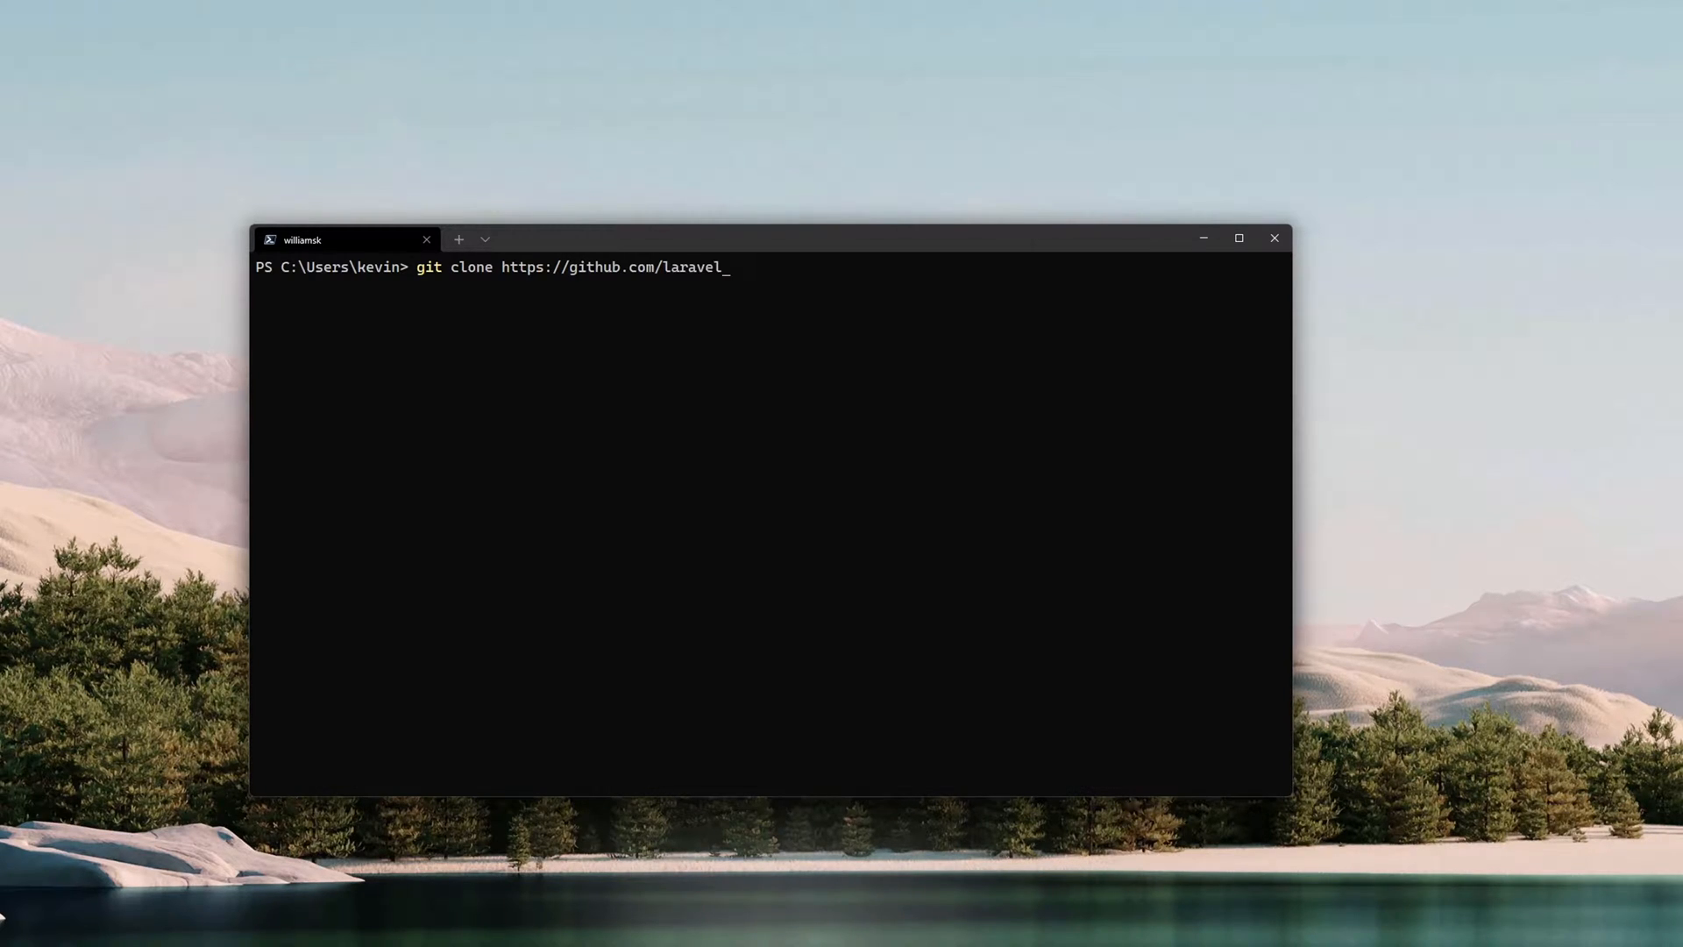
pyautogui.write('/homestead.gt')
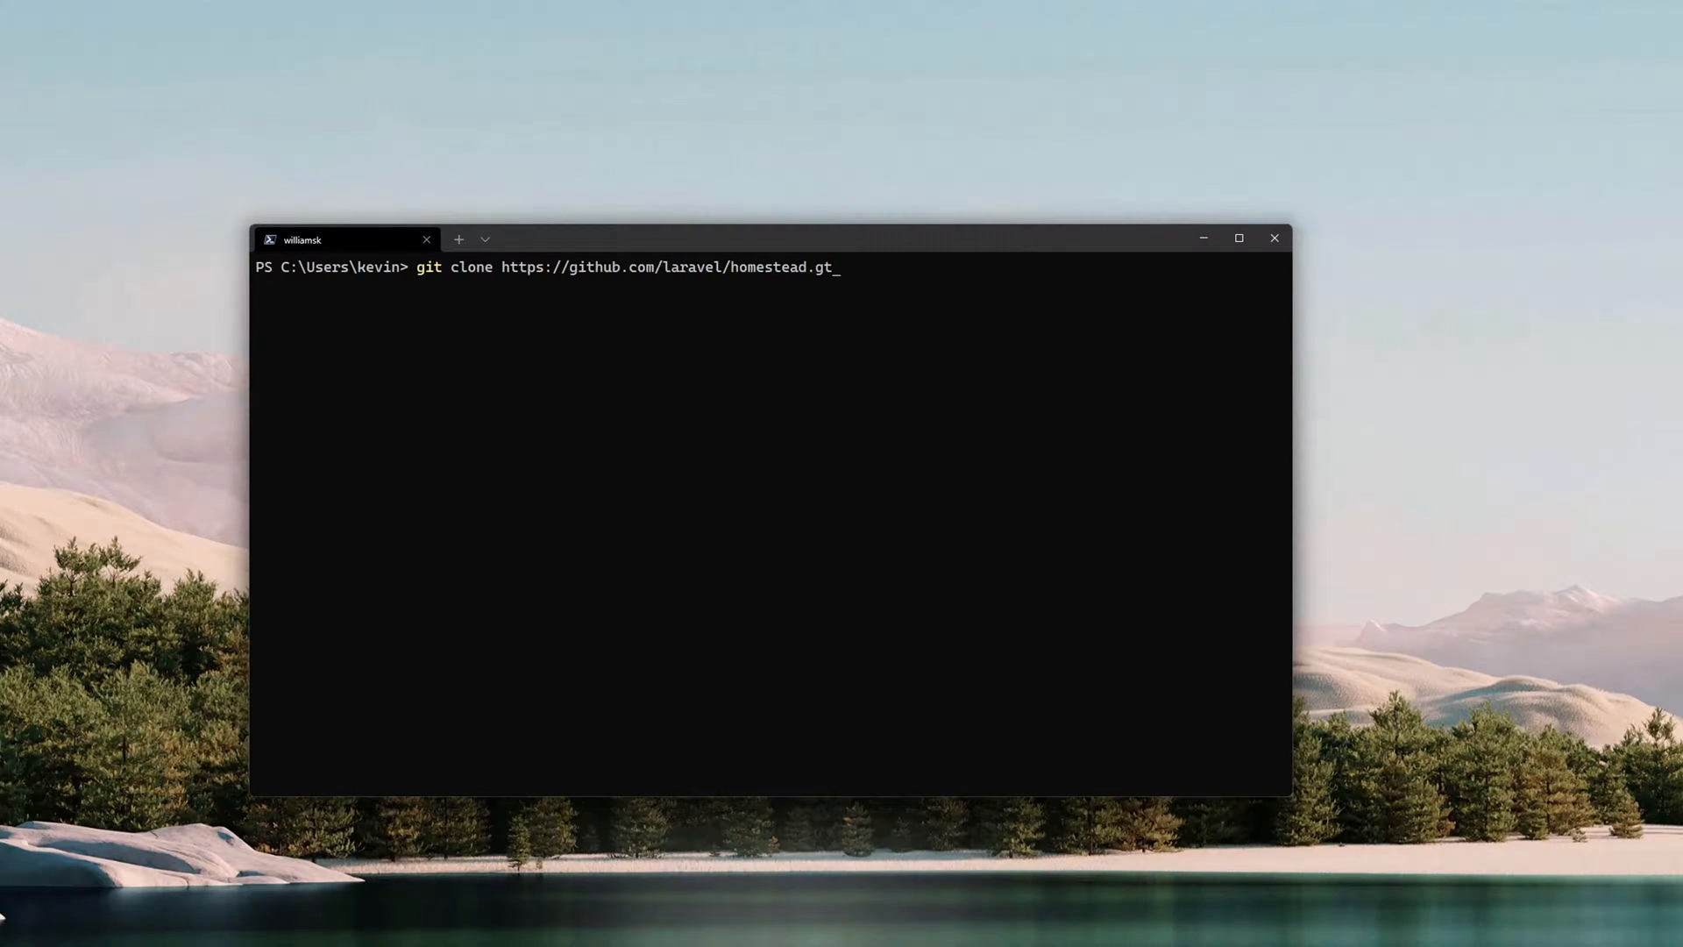
pyautogui.write('i')
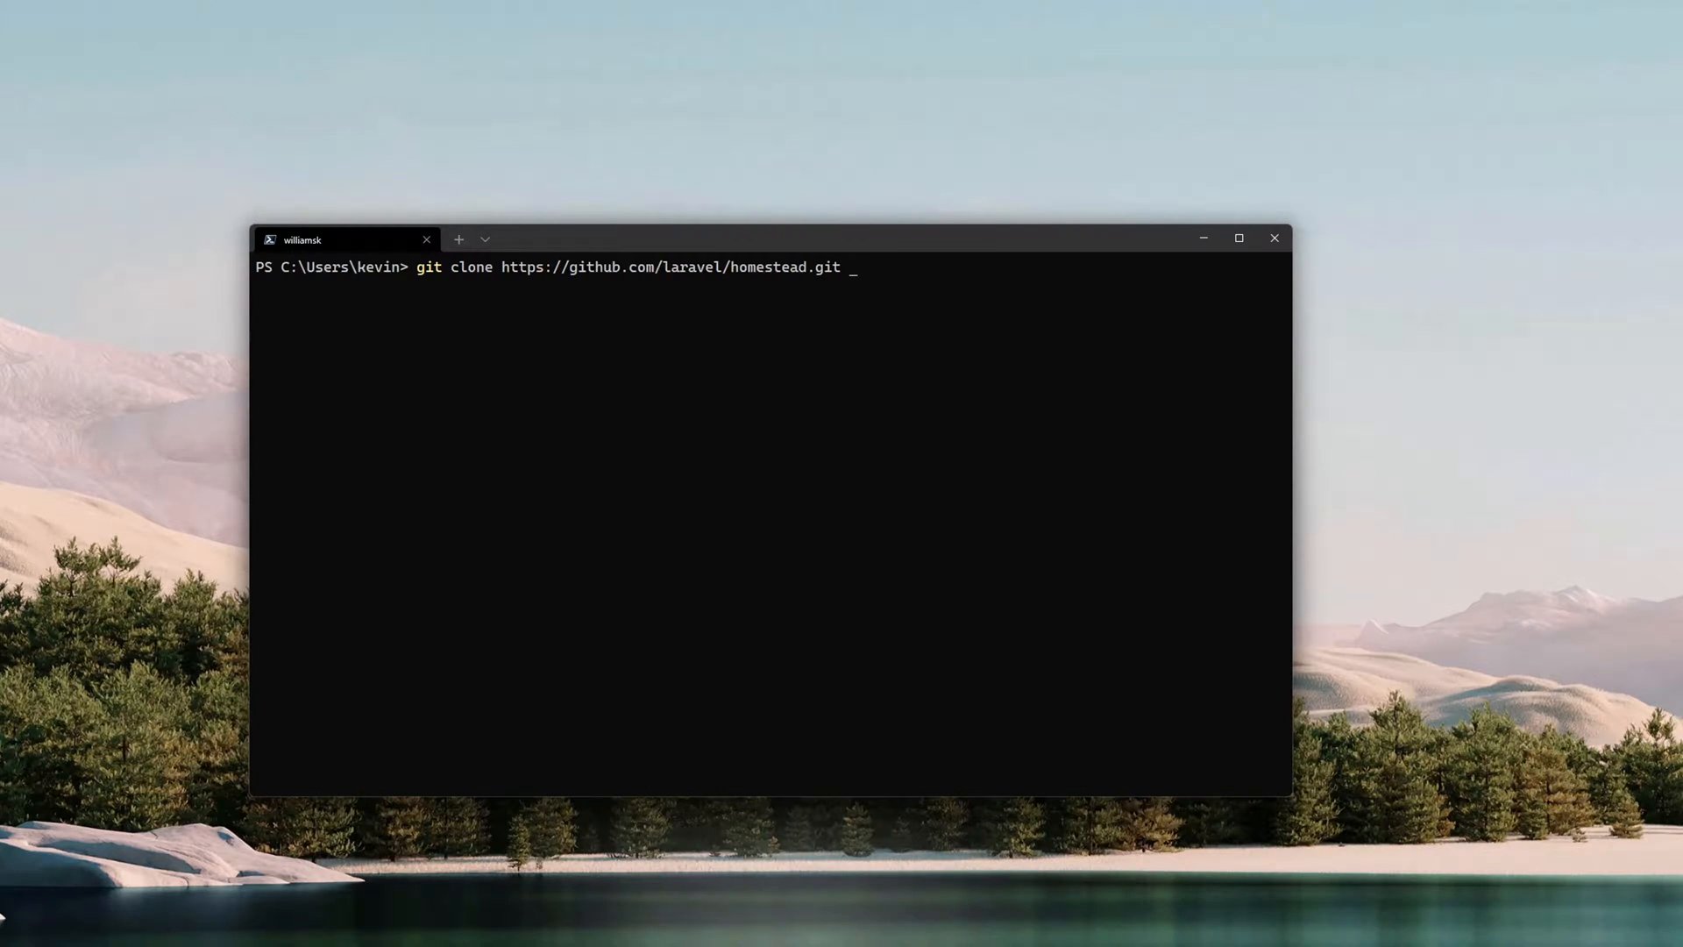
pyautogui.write('Homeste')
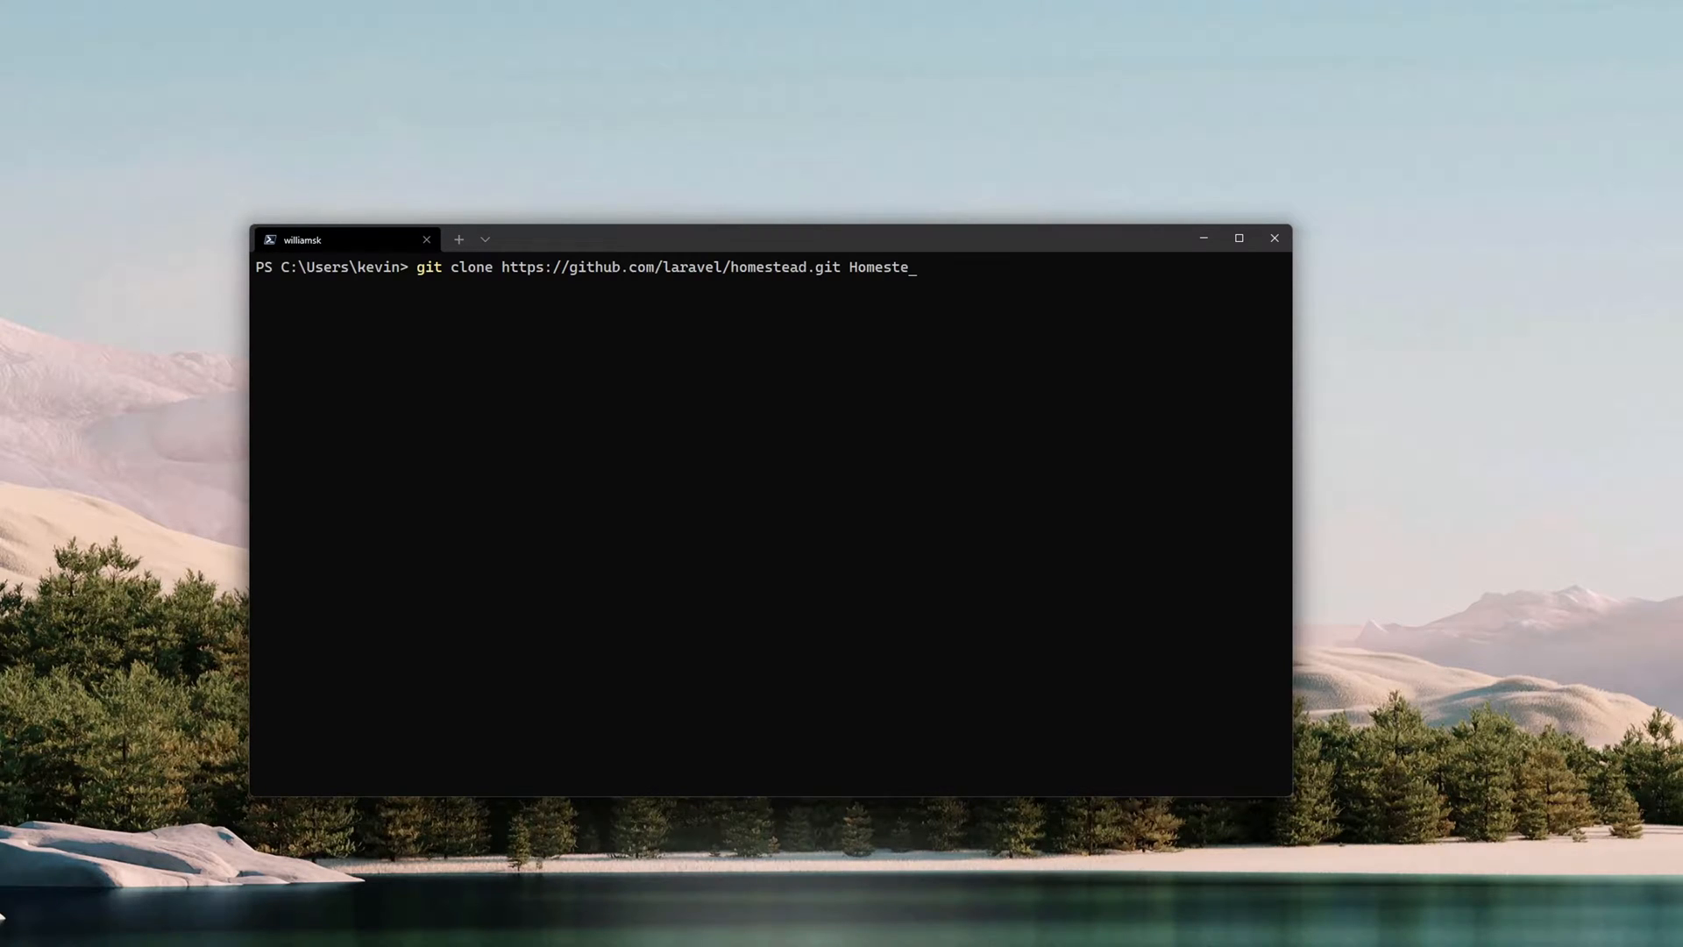
pyautogui.write('ad')
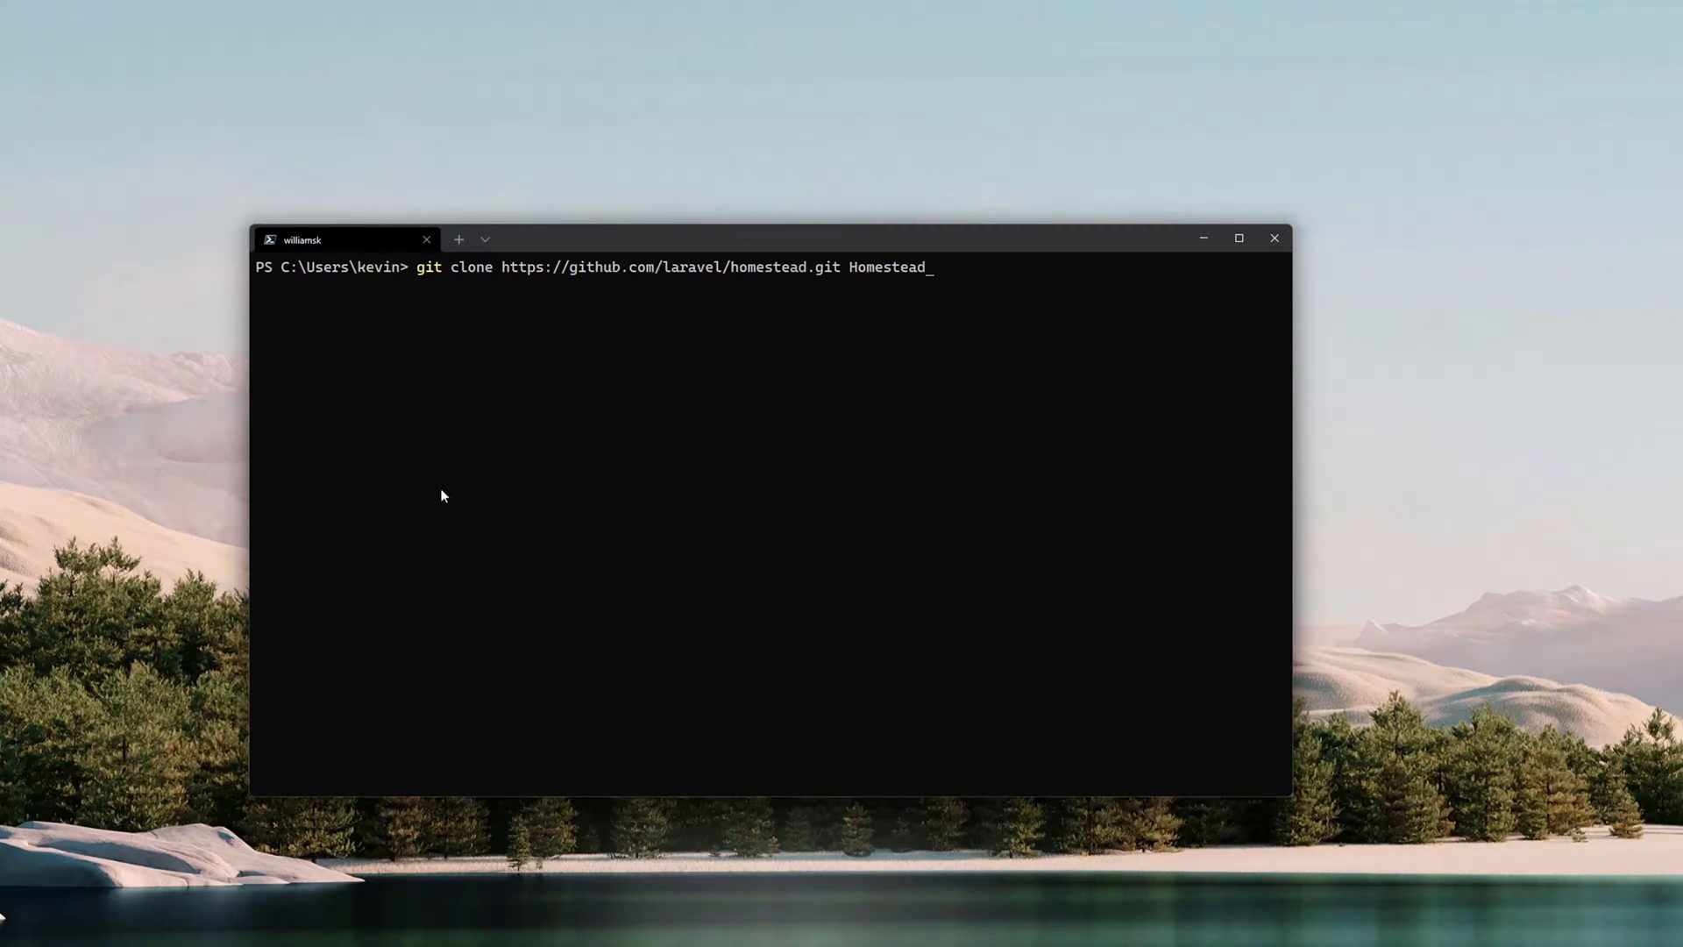
pyautogui.moveTo(508, 295)
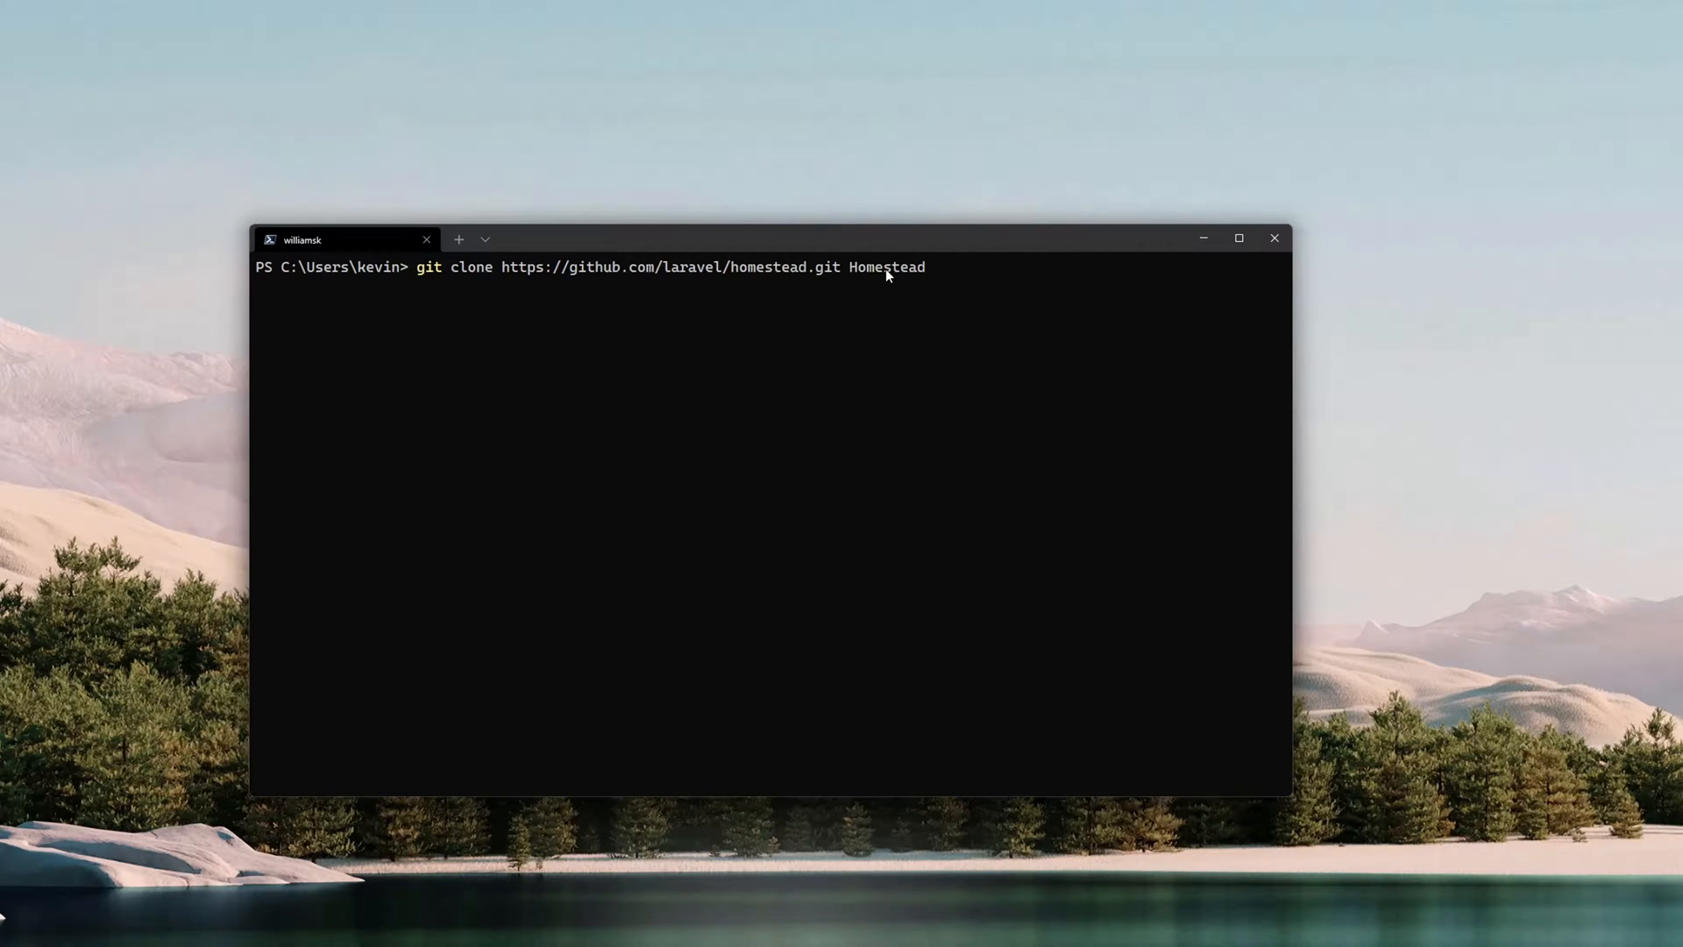
pyautogui.moveTo(935, 267)
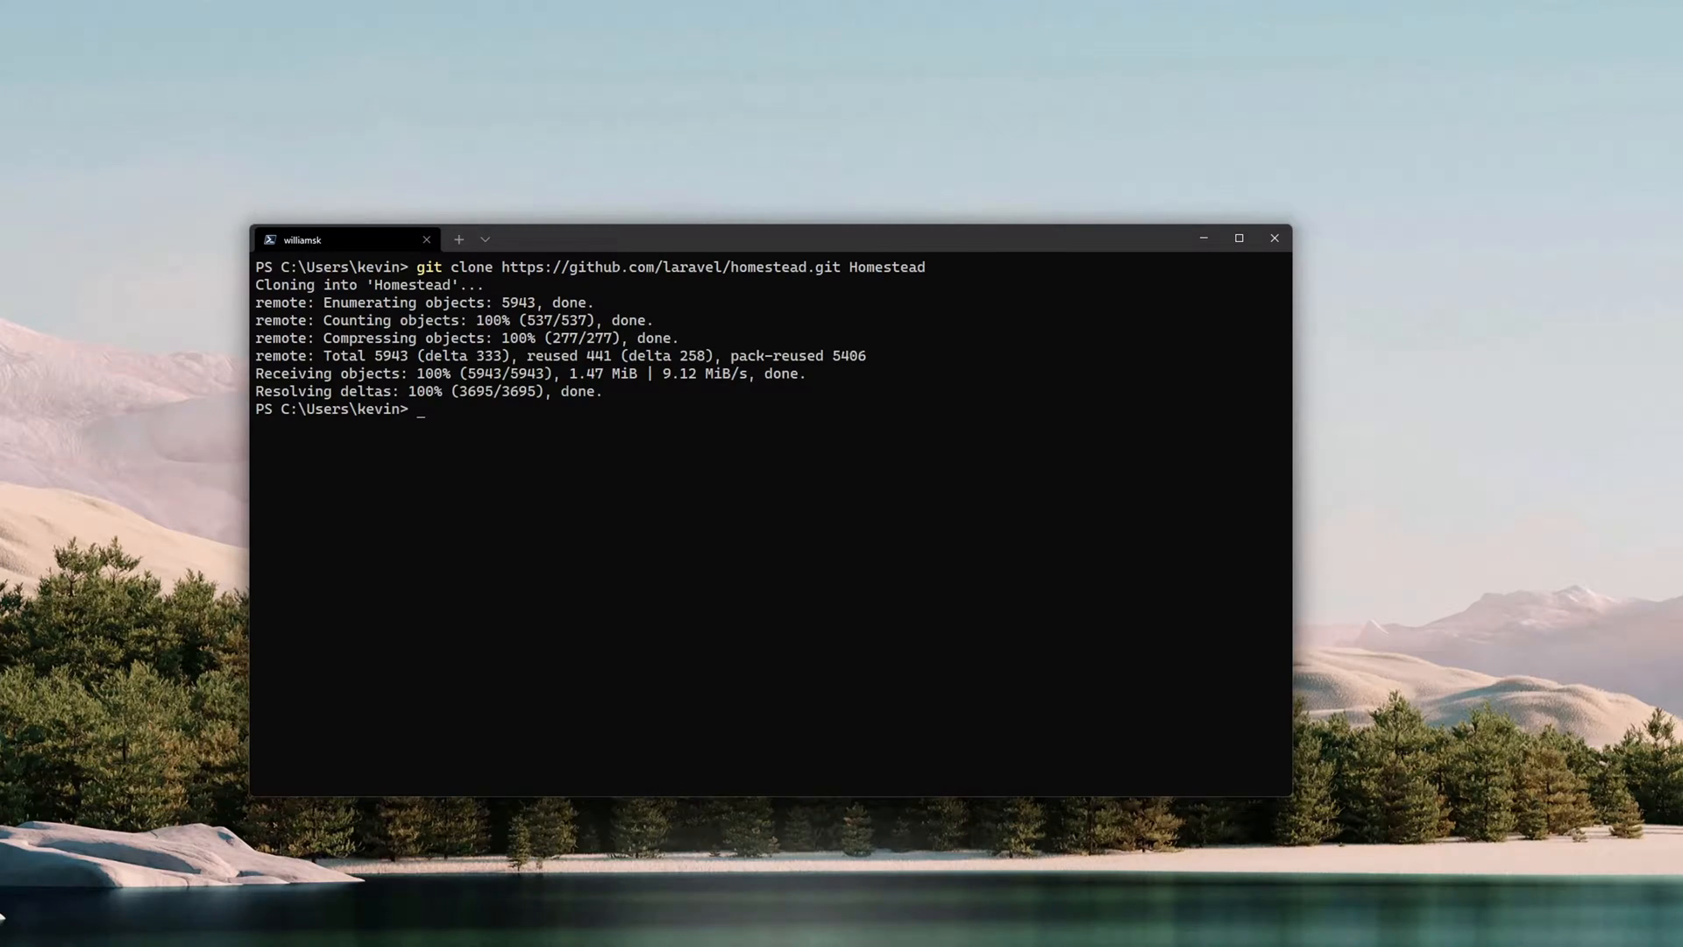
# Change directory into the new Homestead folder.
pyautogui.write('cd H')
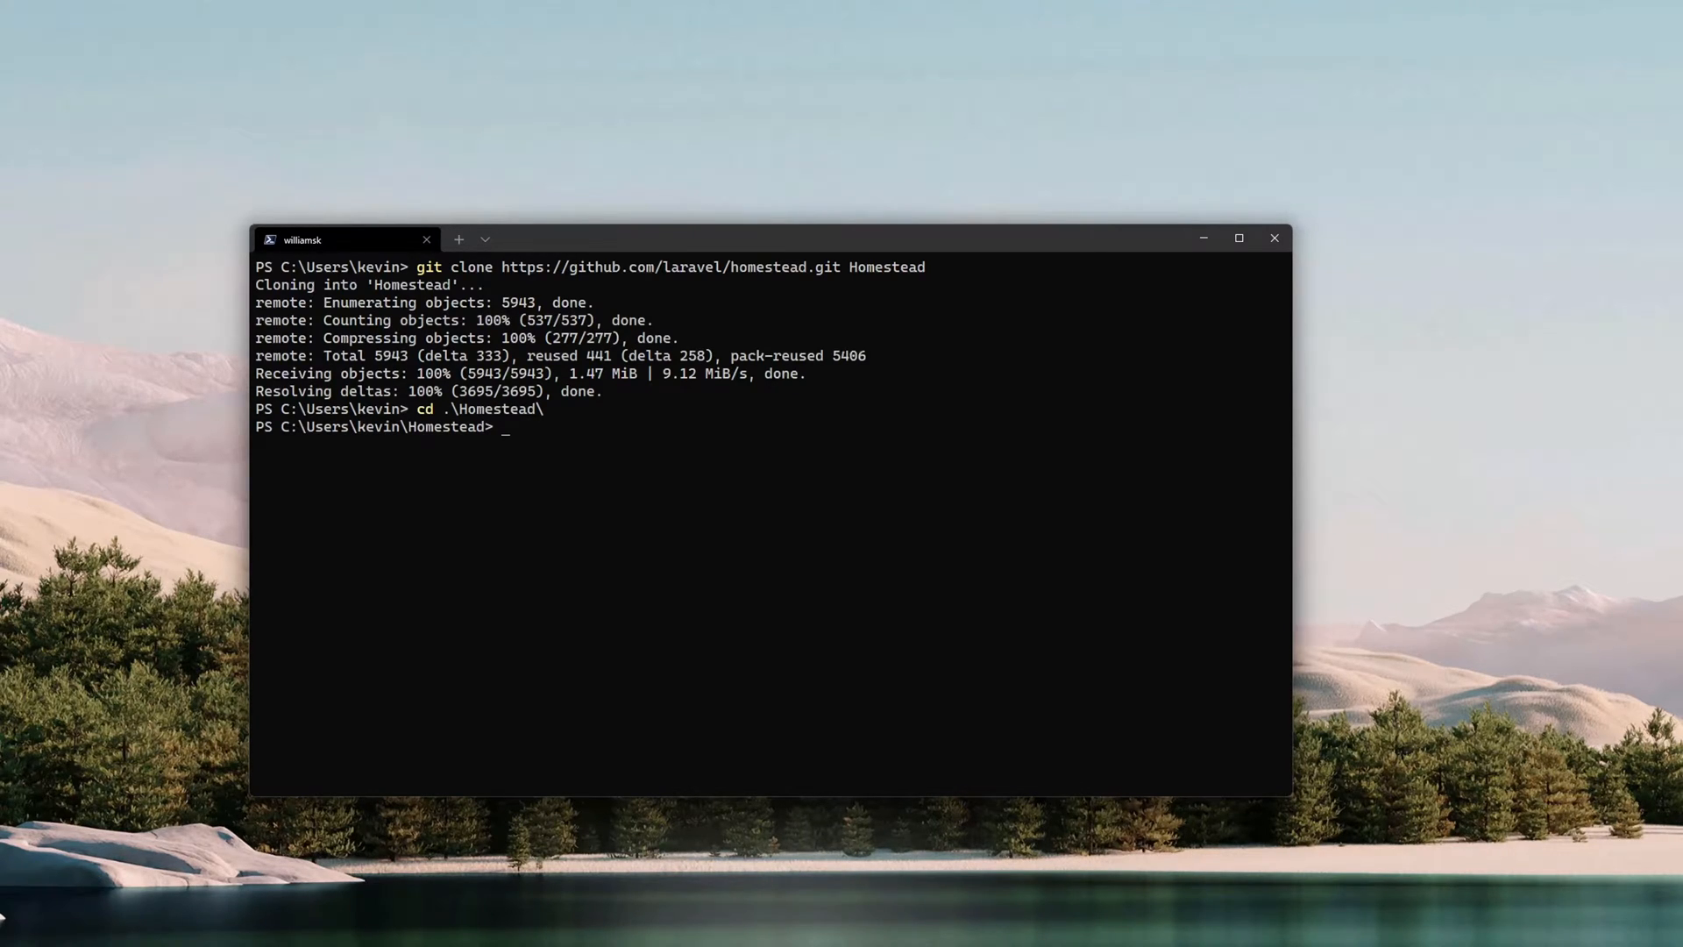
# Check out the release branch tracking origin/release, then clear the terminal.
pyautogui.write('git')
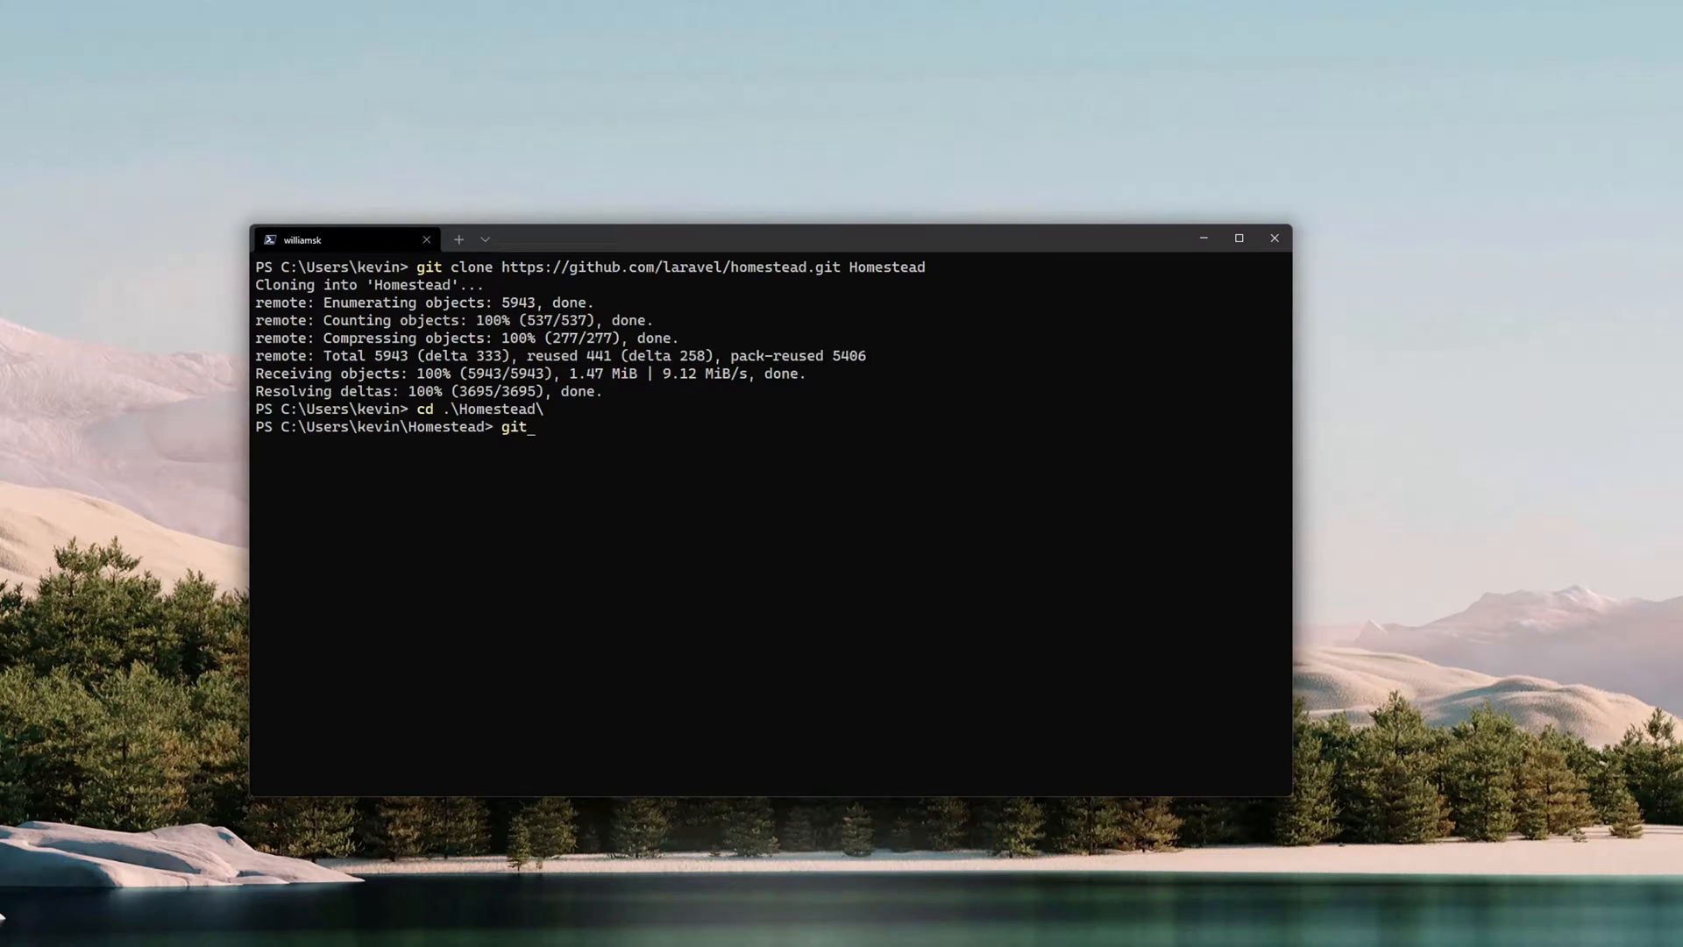
pyautogui.write('checko')
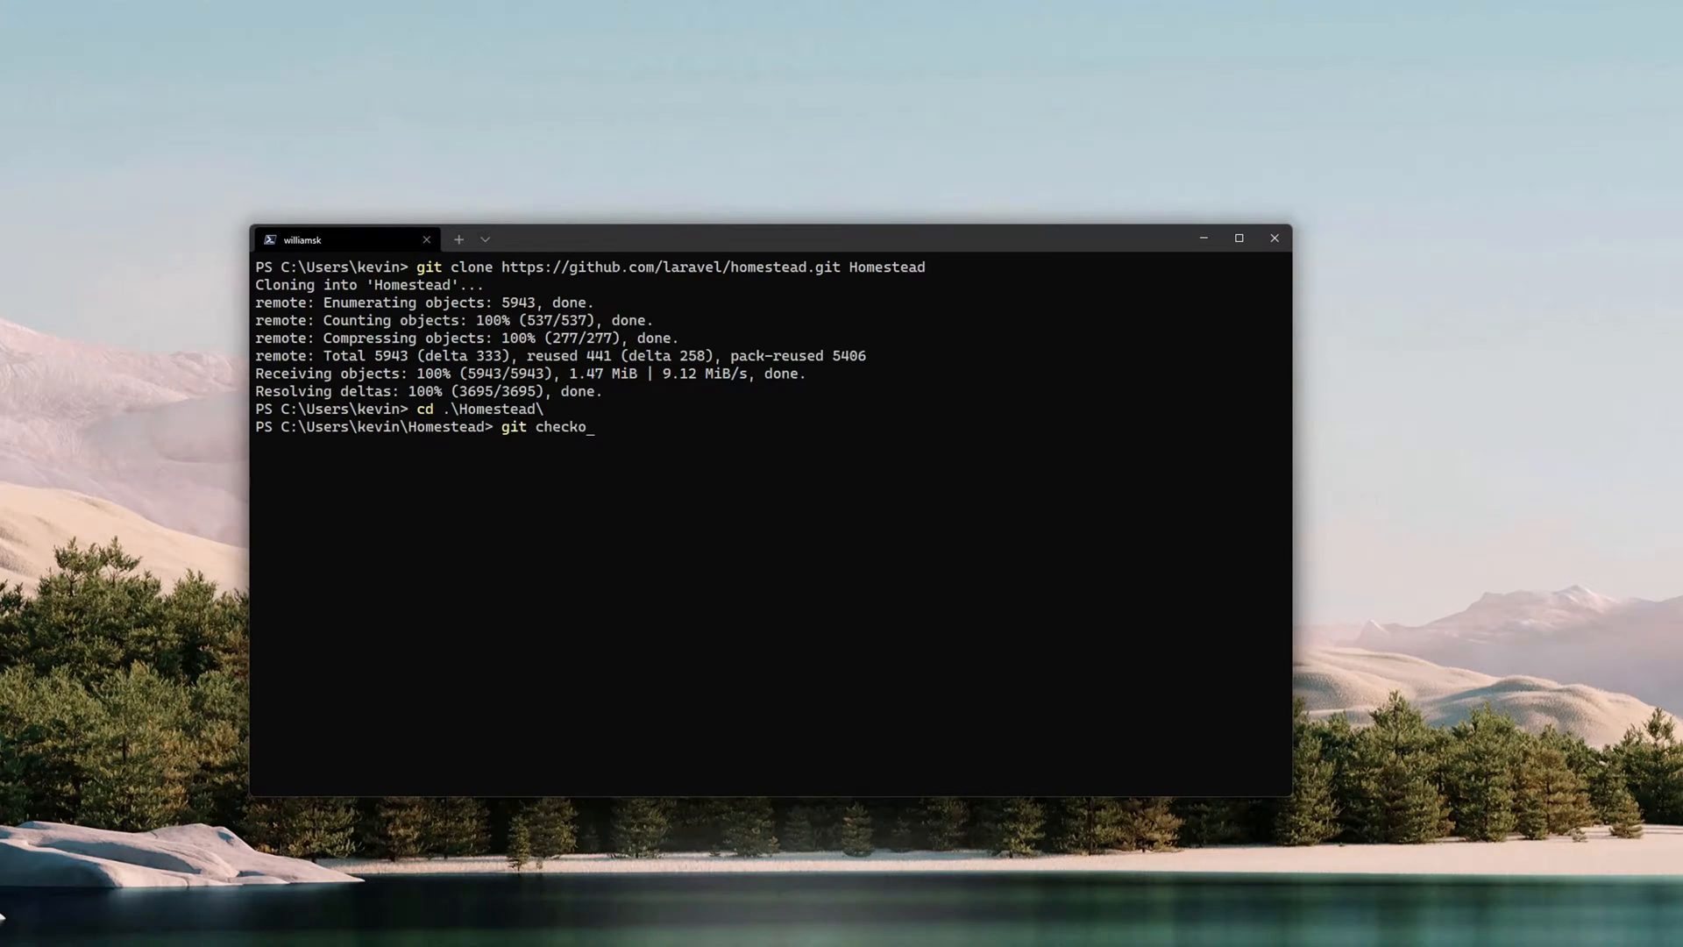
pyautogui.press('Enter')
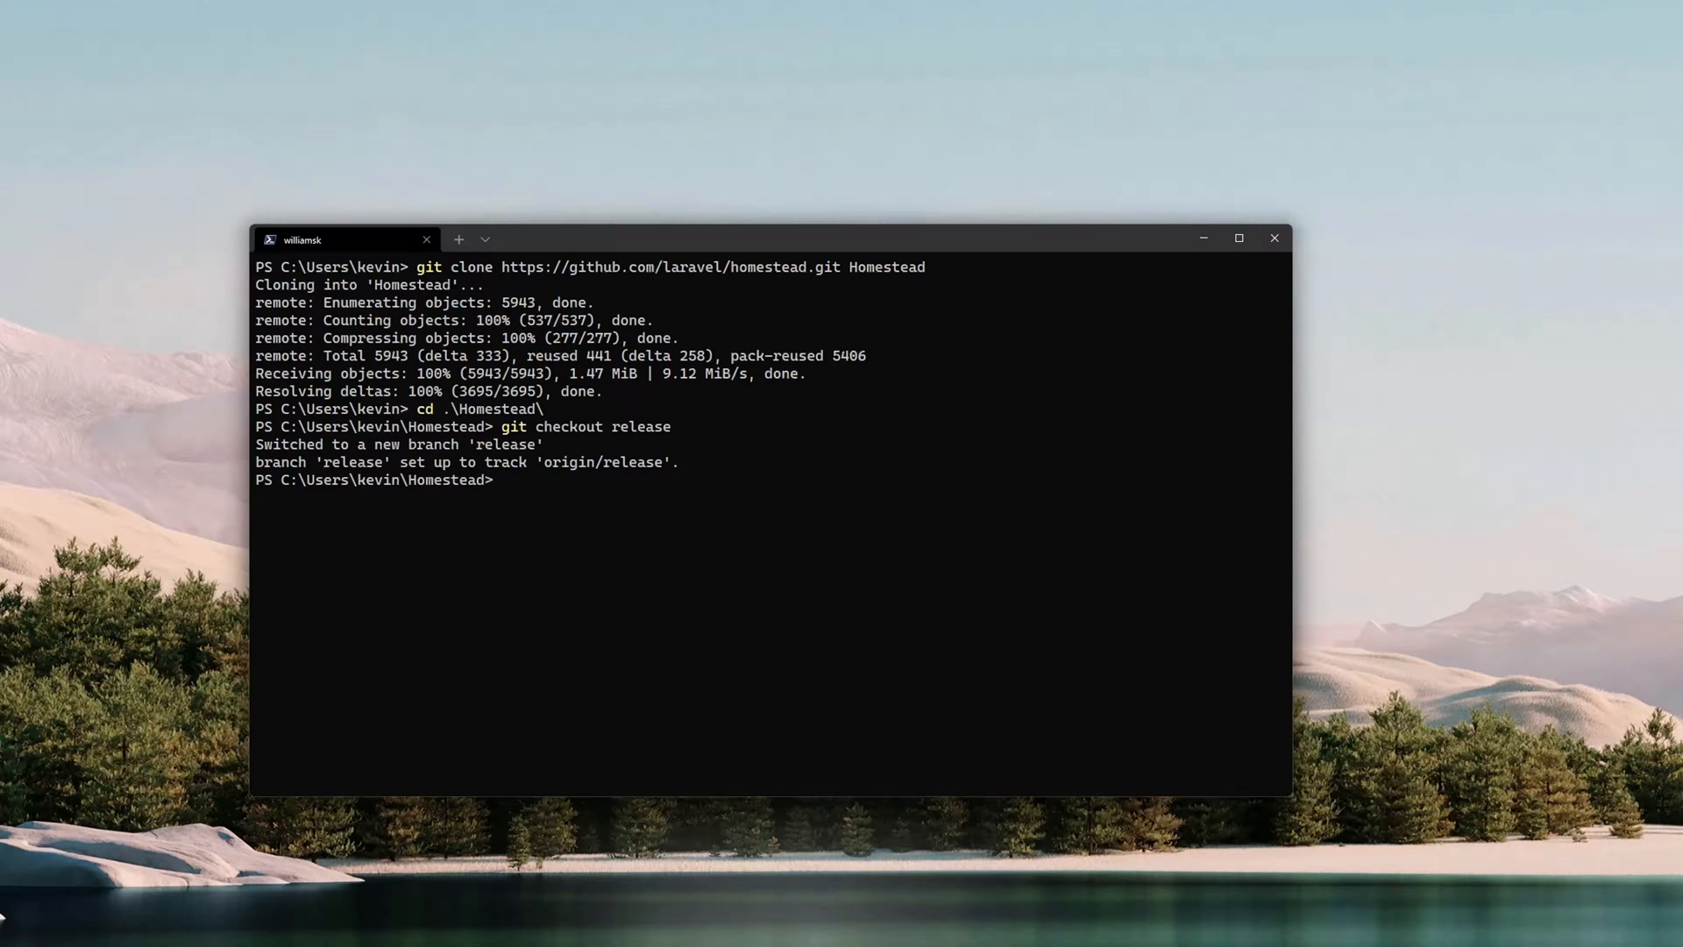
pyautogui.moveTo(898, 264)
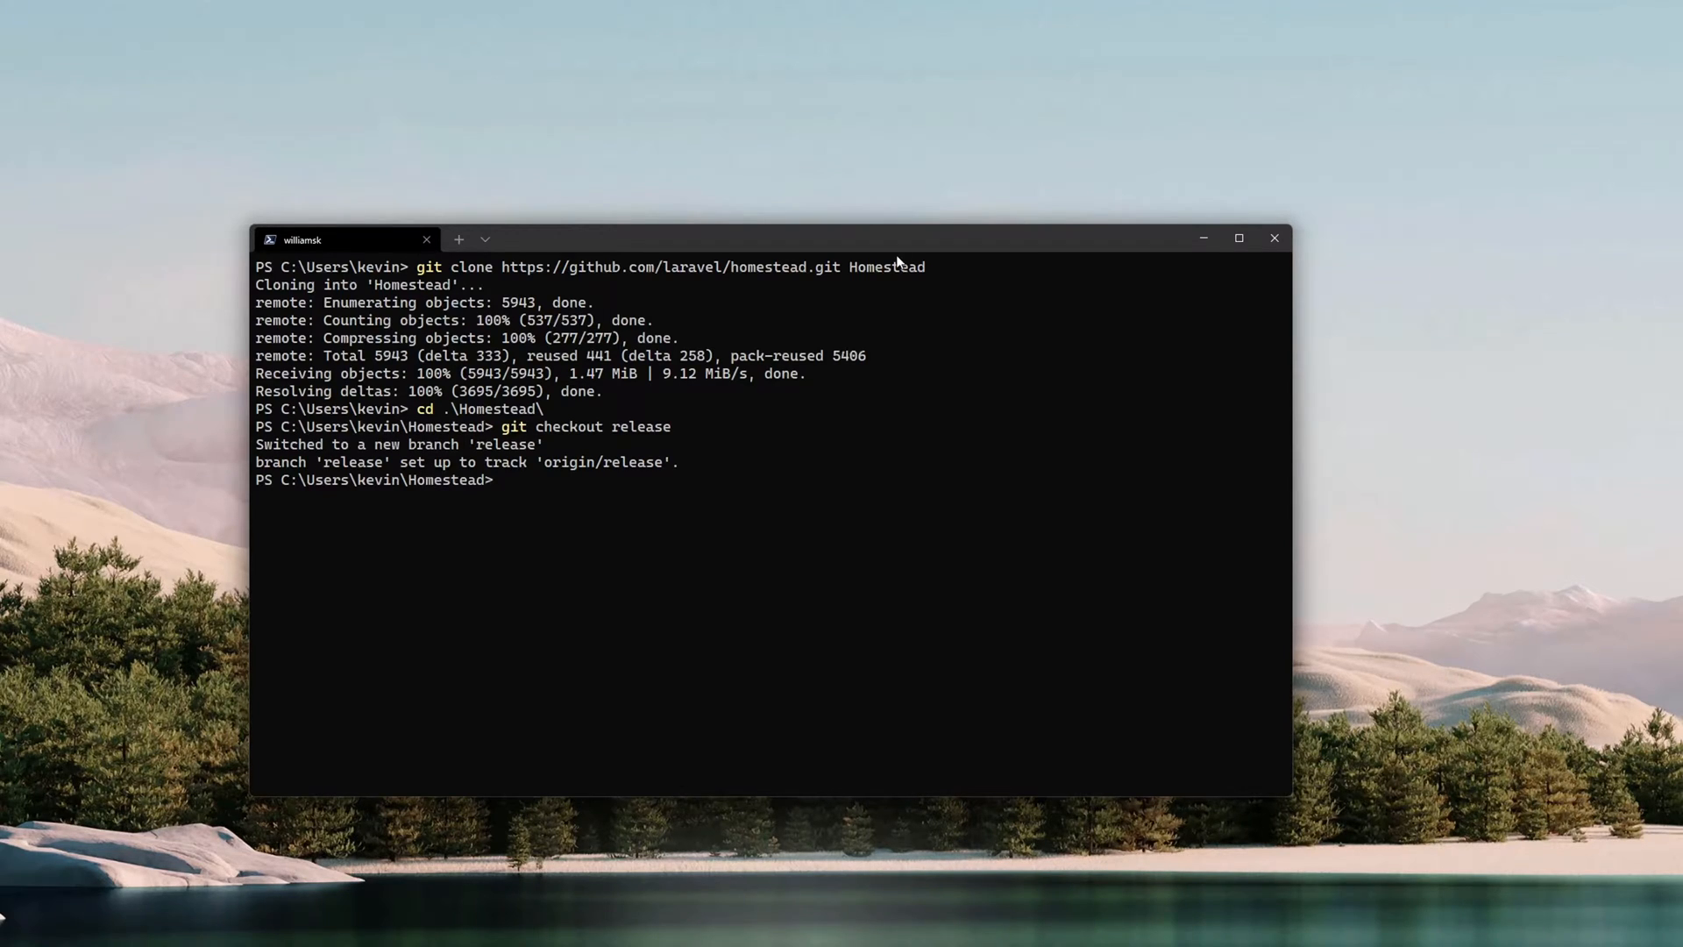
pyautogui.write('clear')
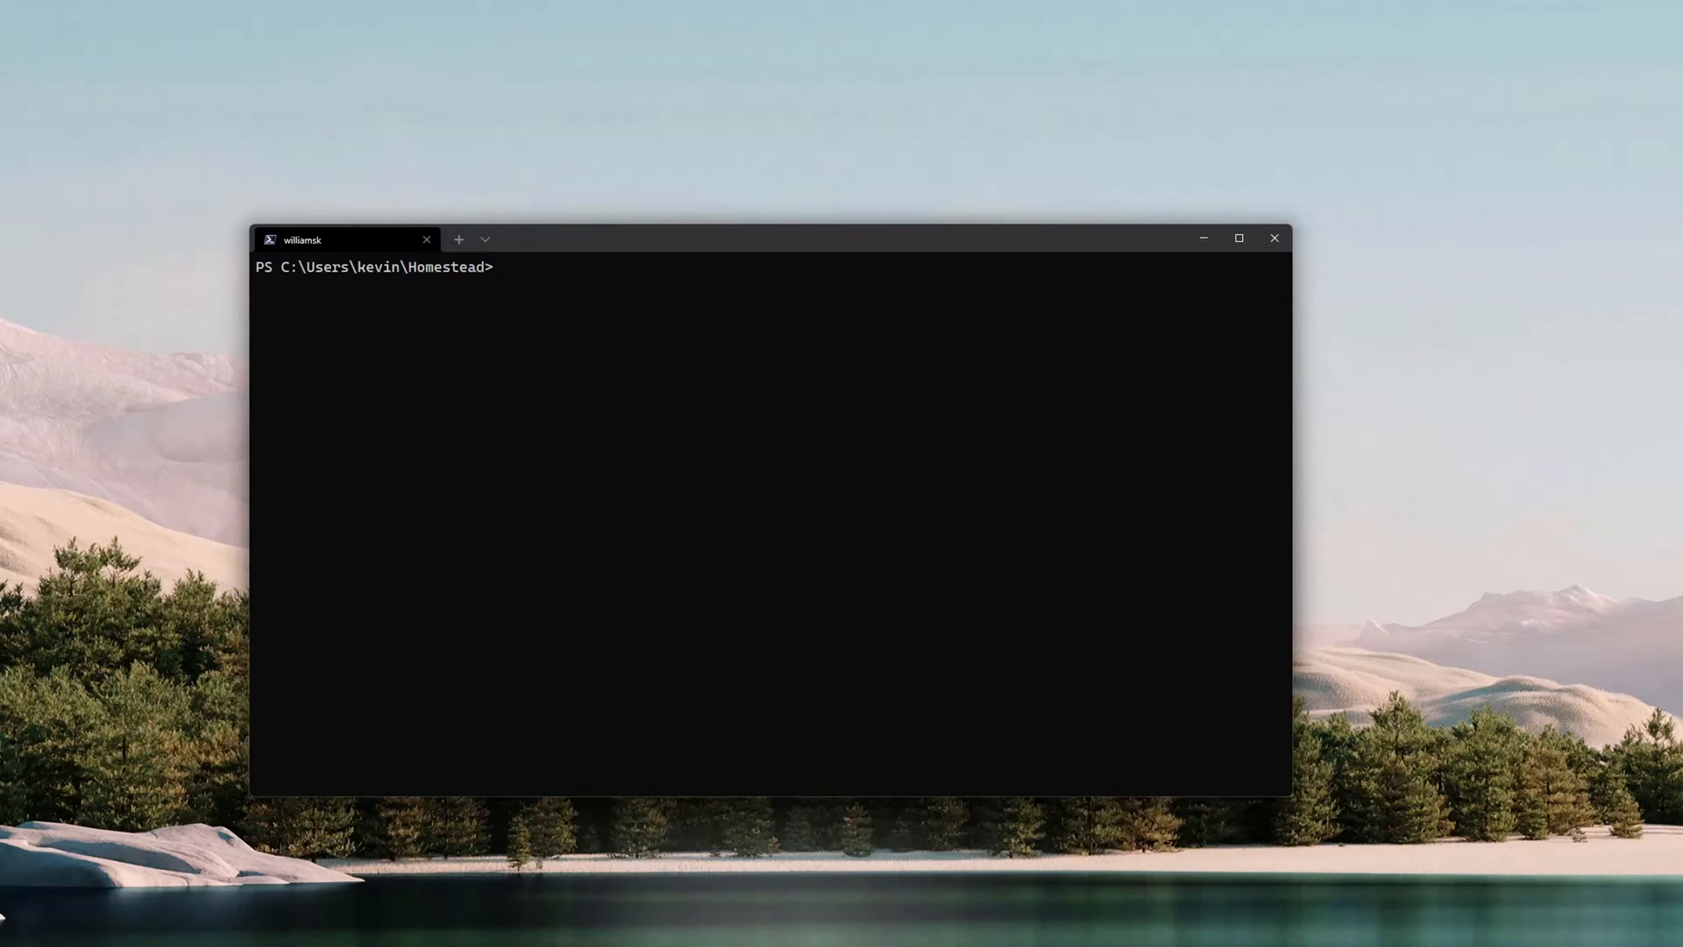
# Run .\init.bat to initialize Homestead and copy its configuration files.
pyautogui.write('.\\init.bat')
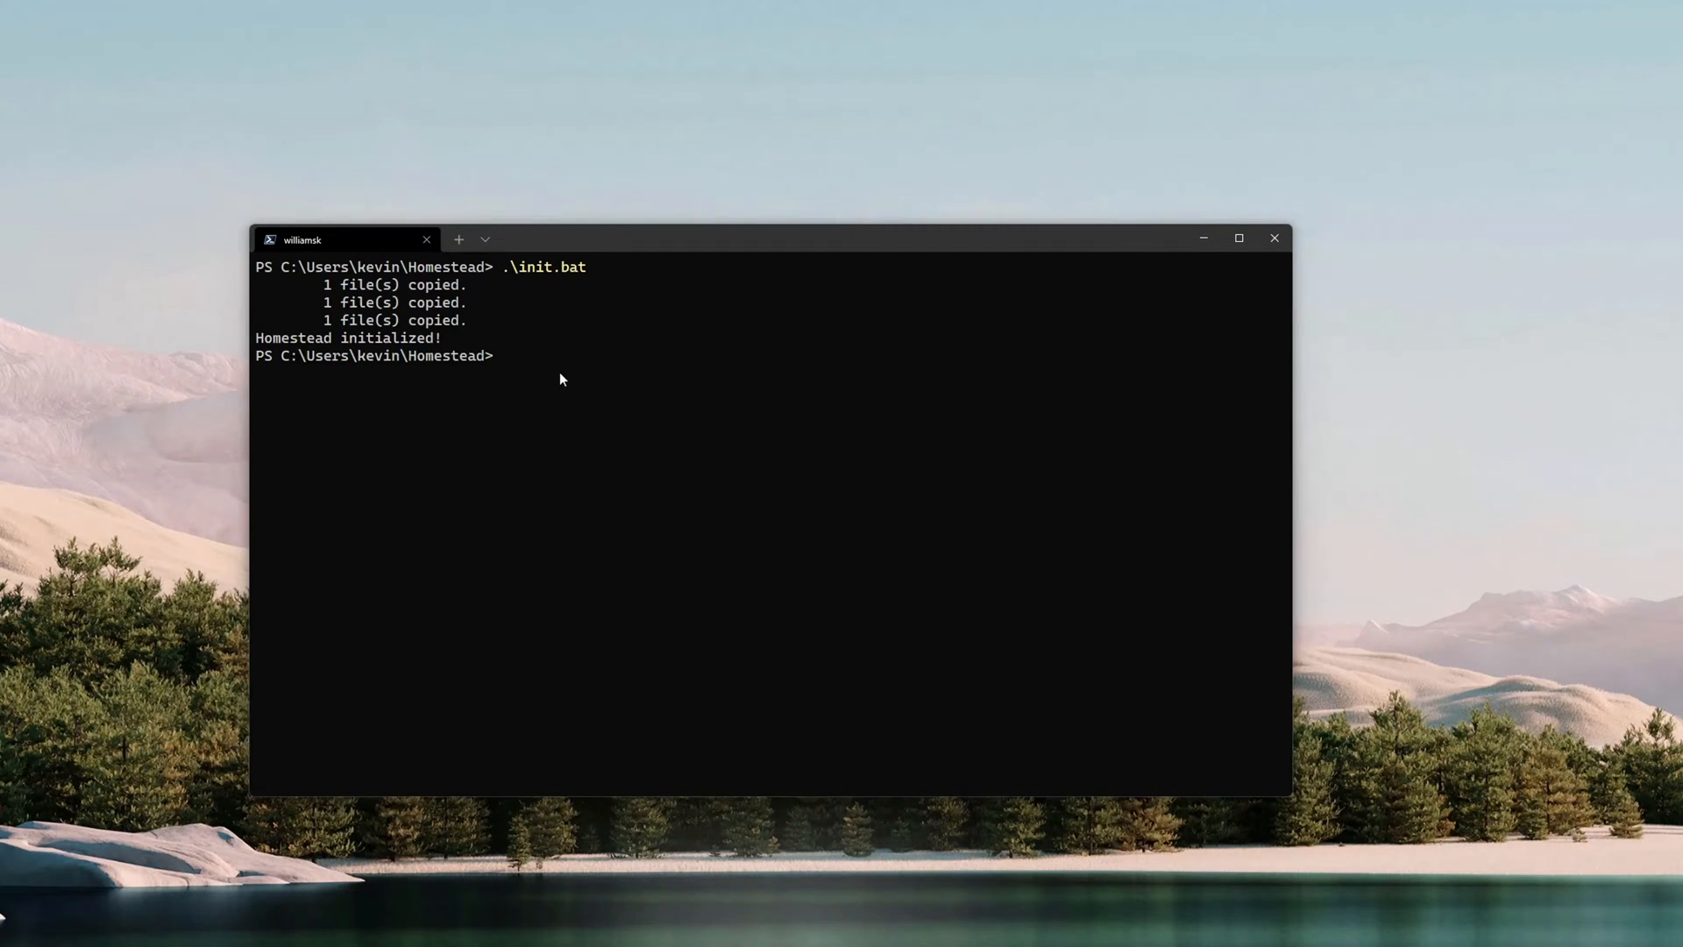
pyautogui.moveTo(552, 396)
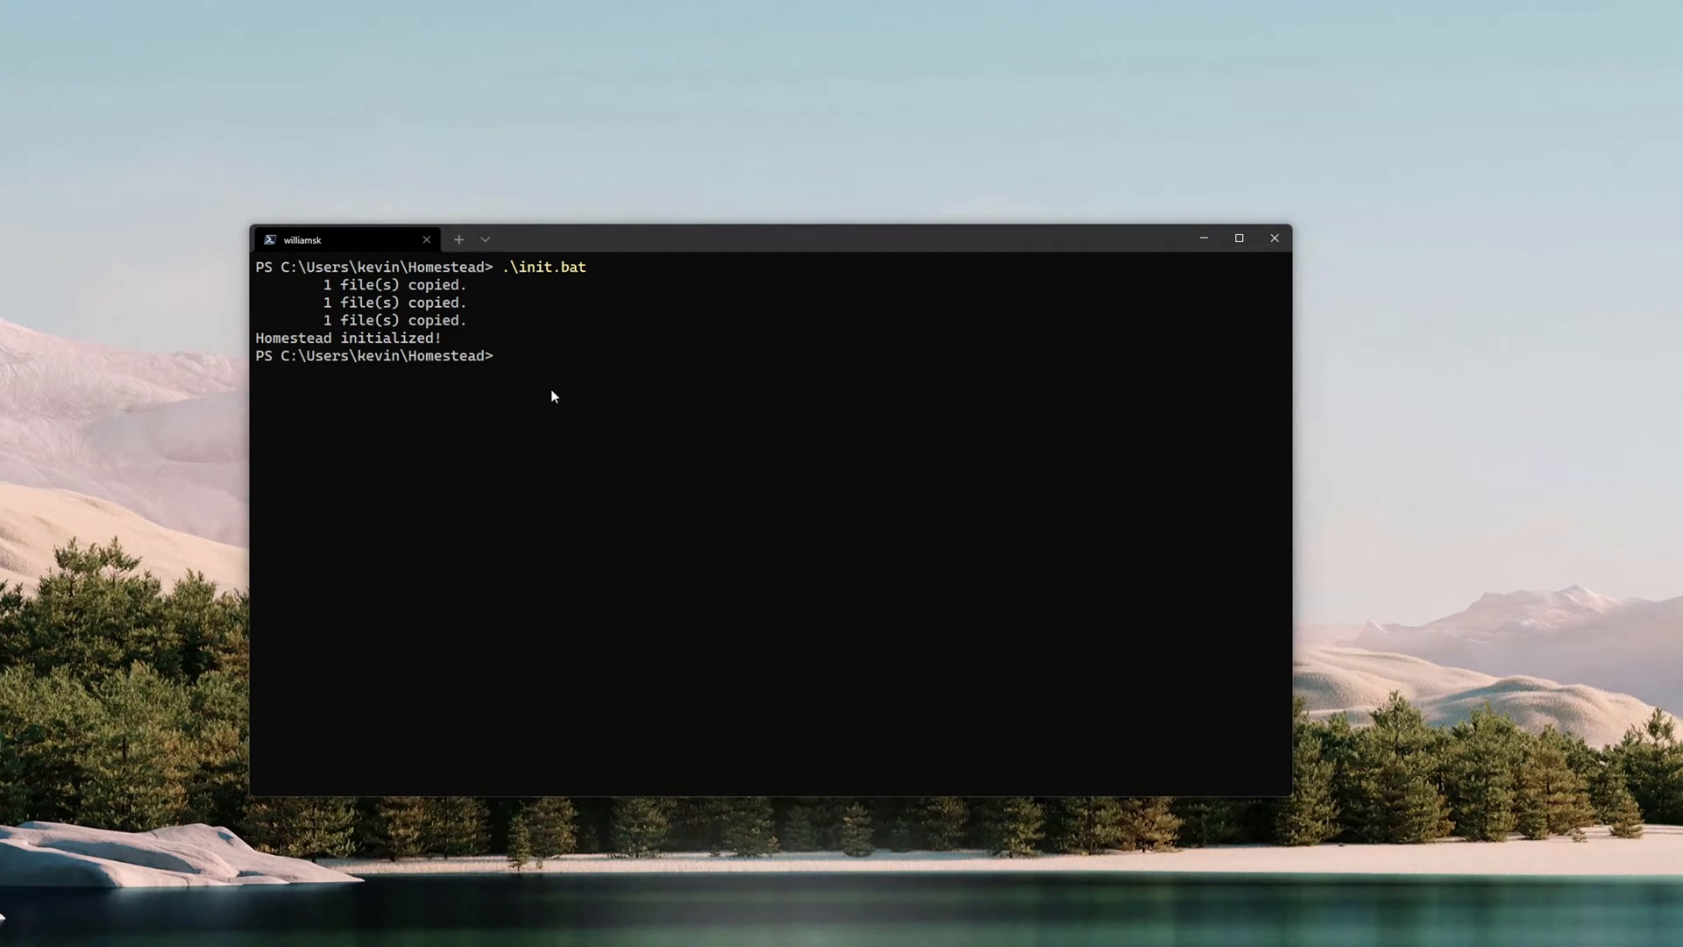
pyautogui.moveTo(558, 367)
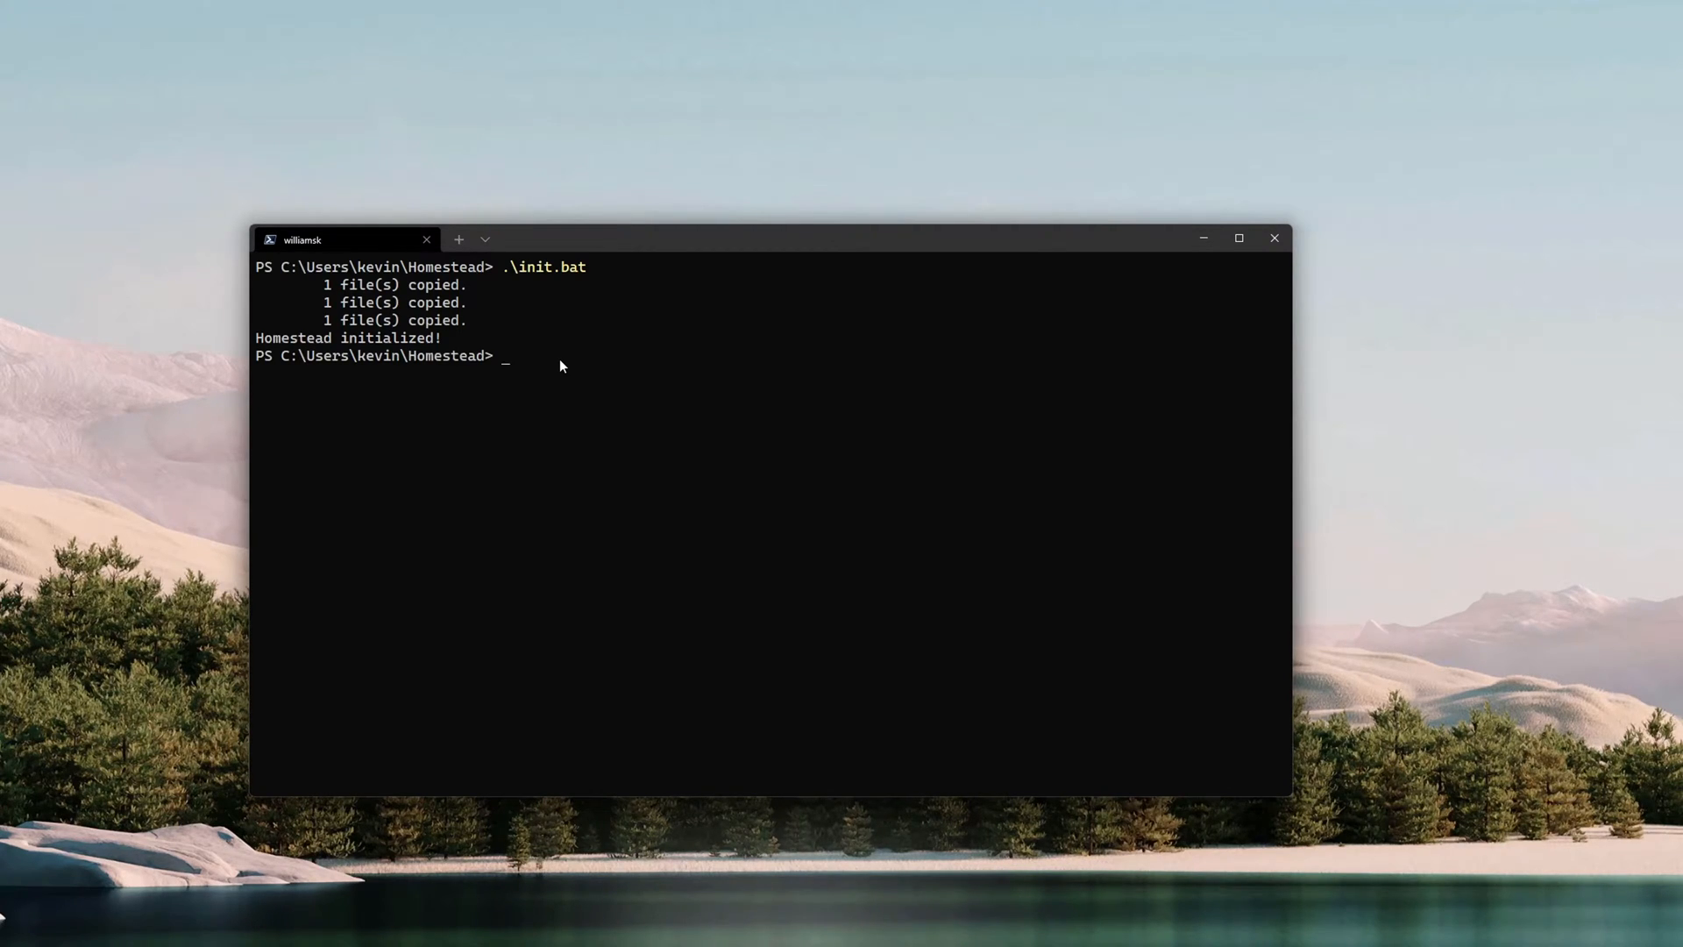
# Open .\Homestead.yaml in Visual Studio Code with the 'code' command.
pyautogui.write('code')
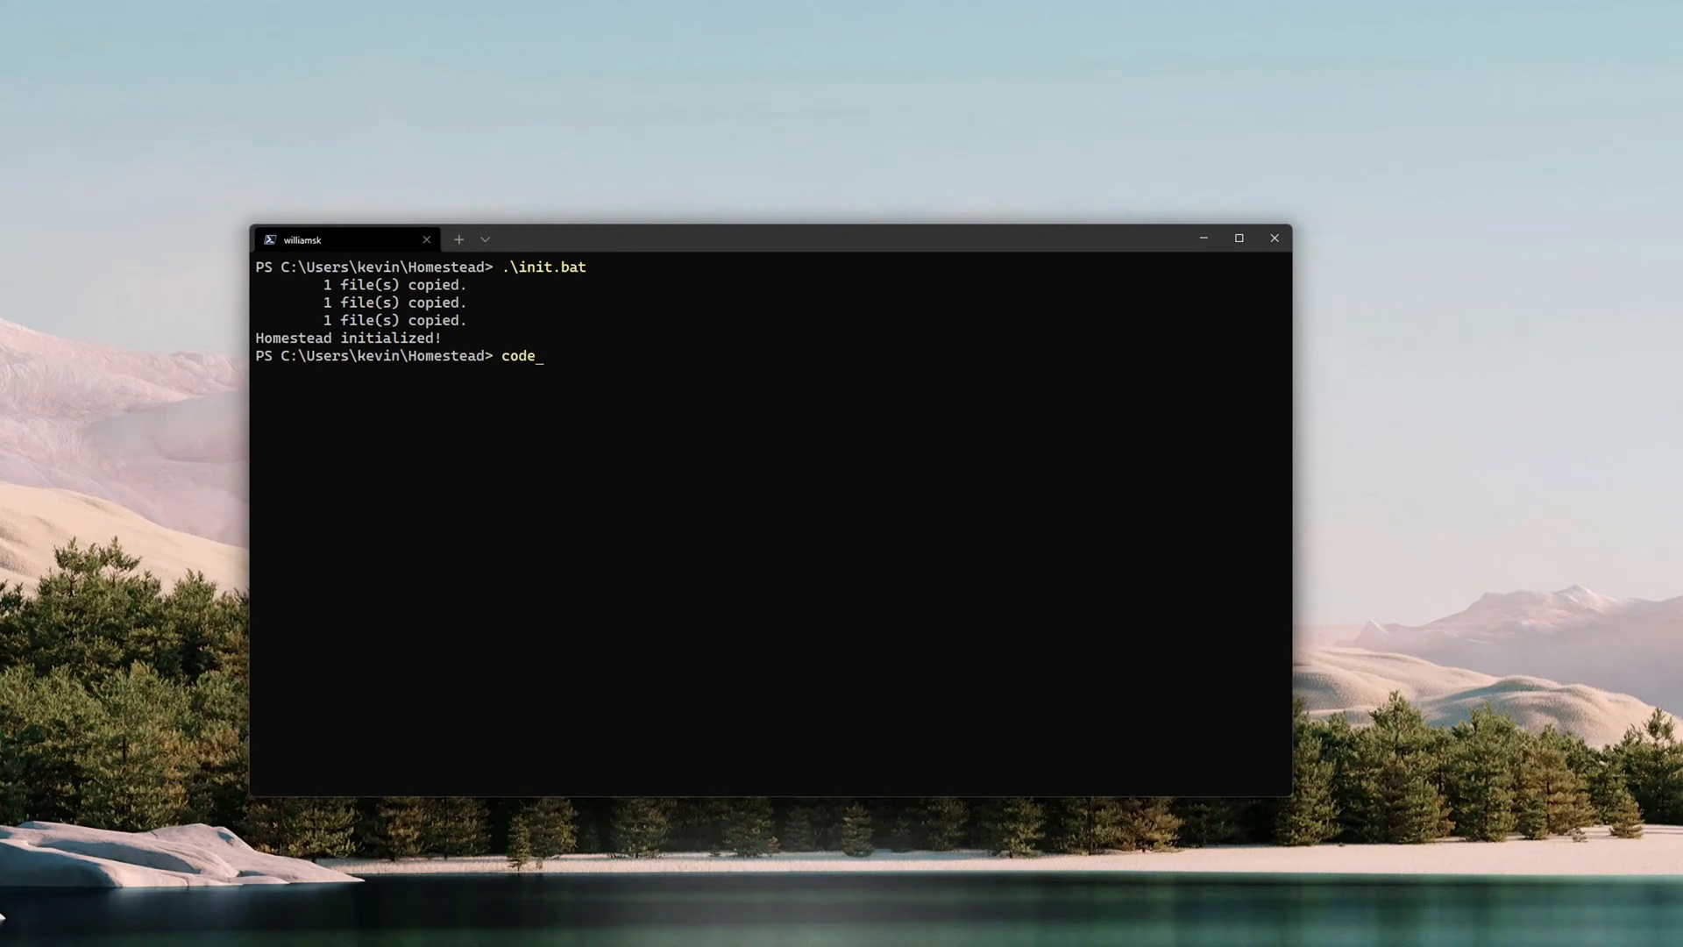
pyautogui.write('" "')
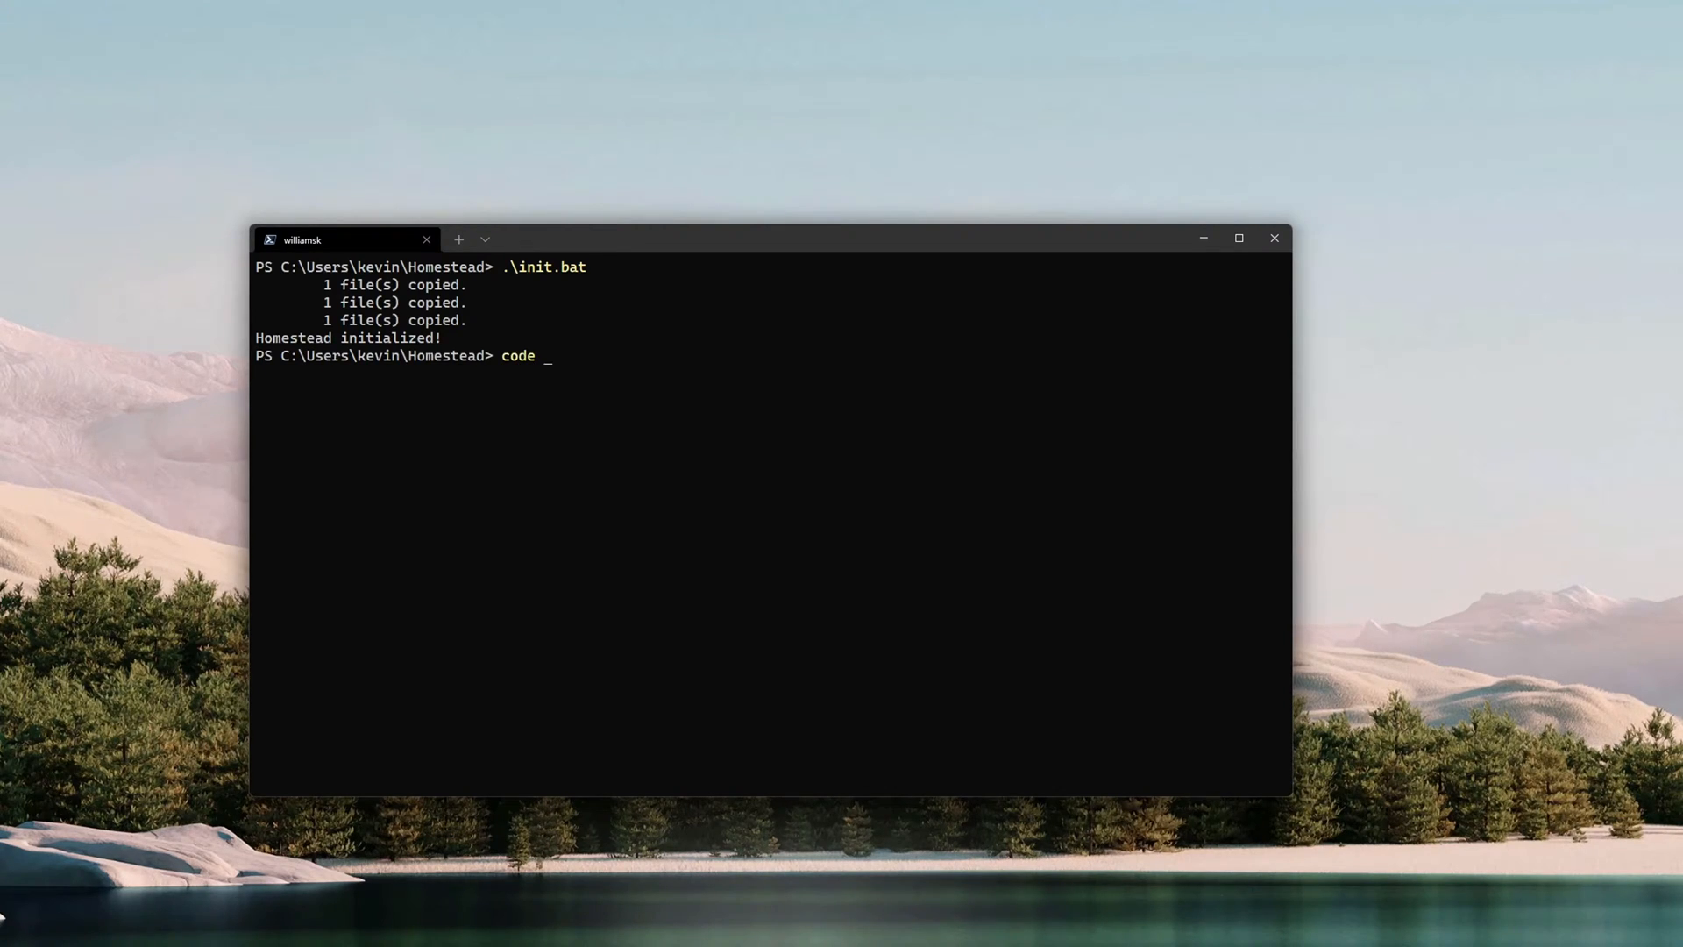
pyautogui.write('.\\Homestead.yaml')
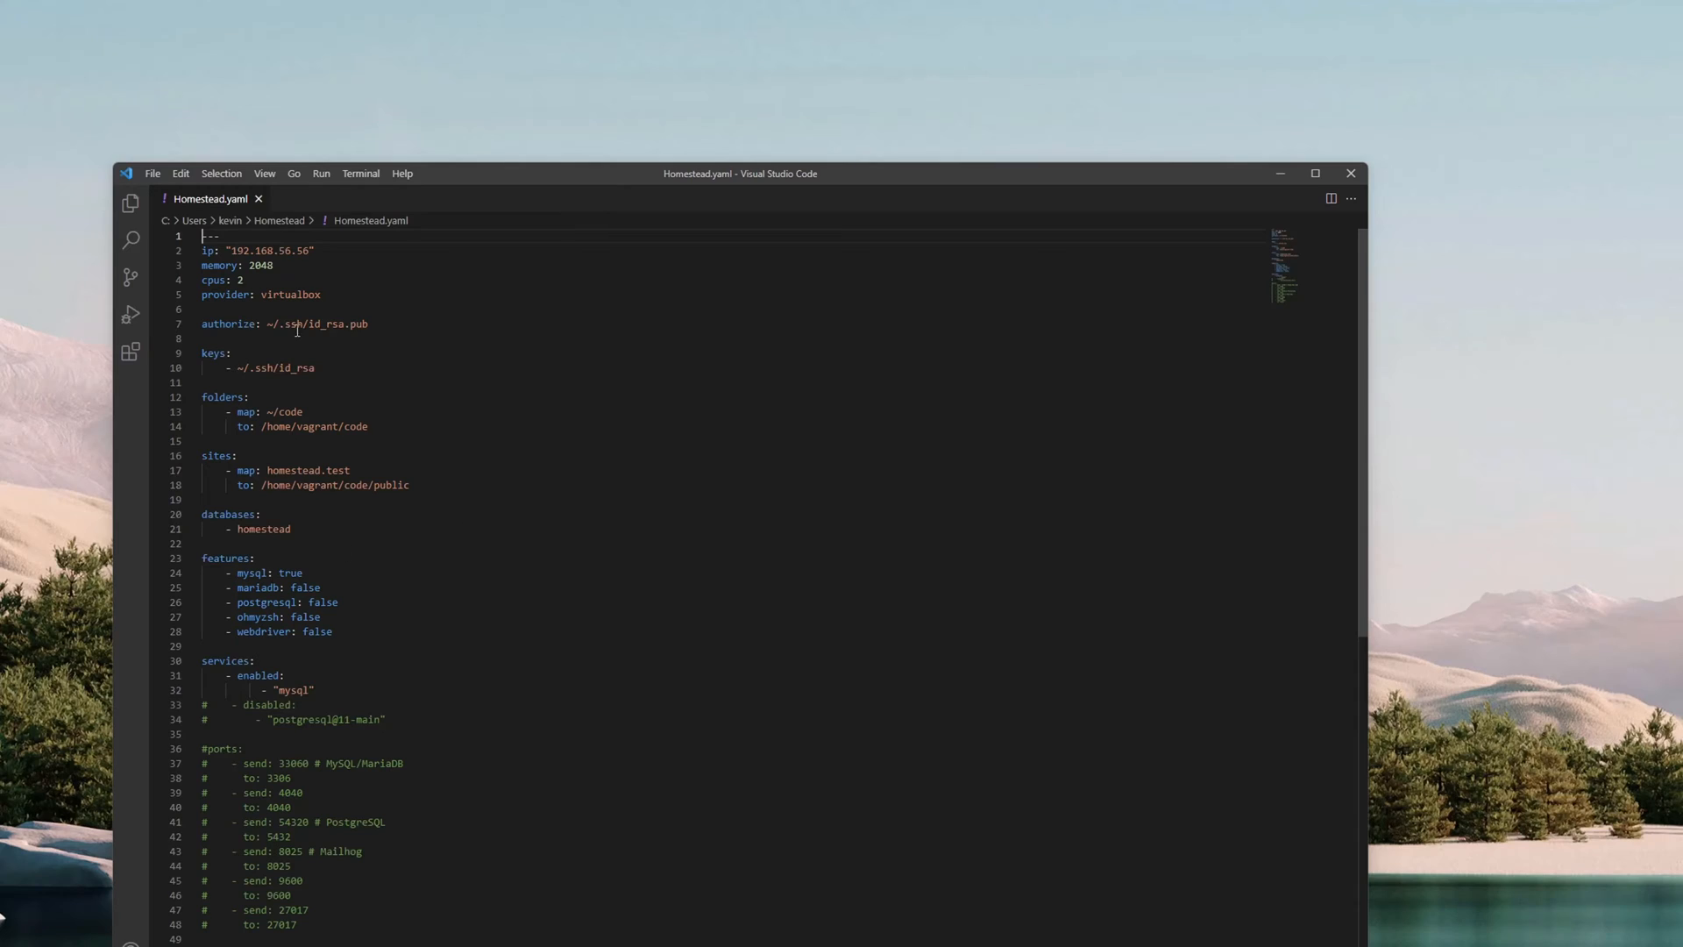
pyautogui.moveTo(462, 529)
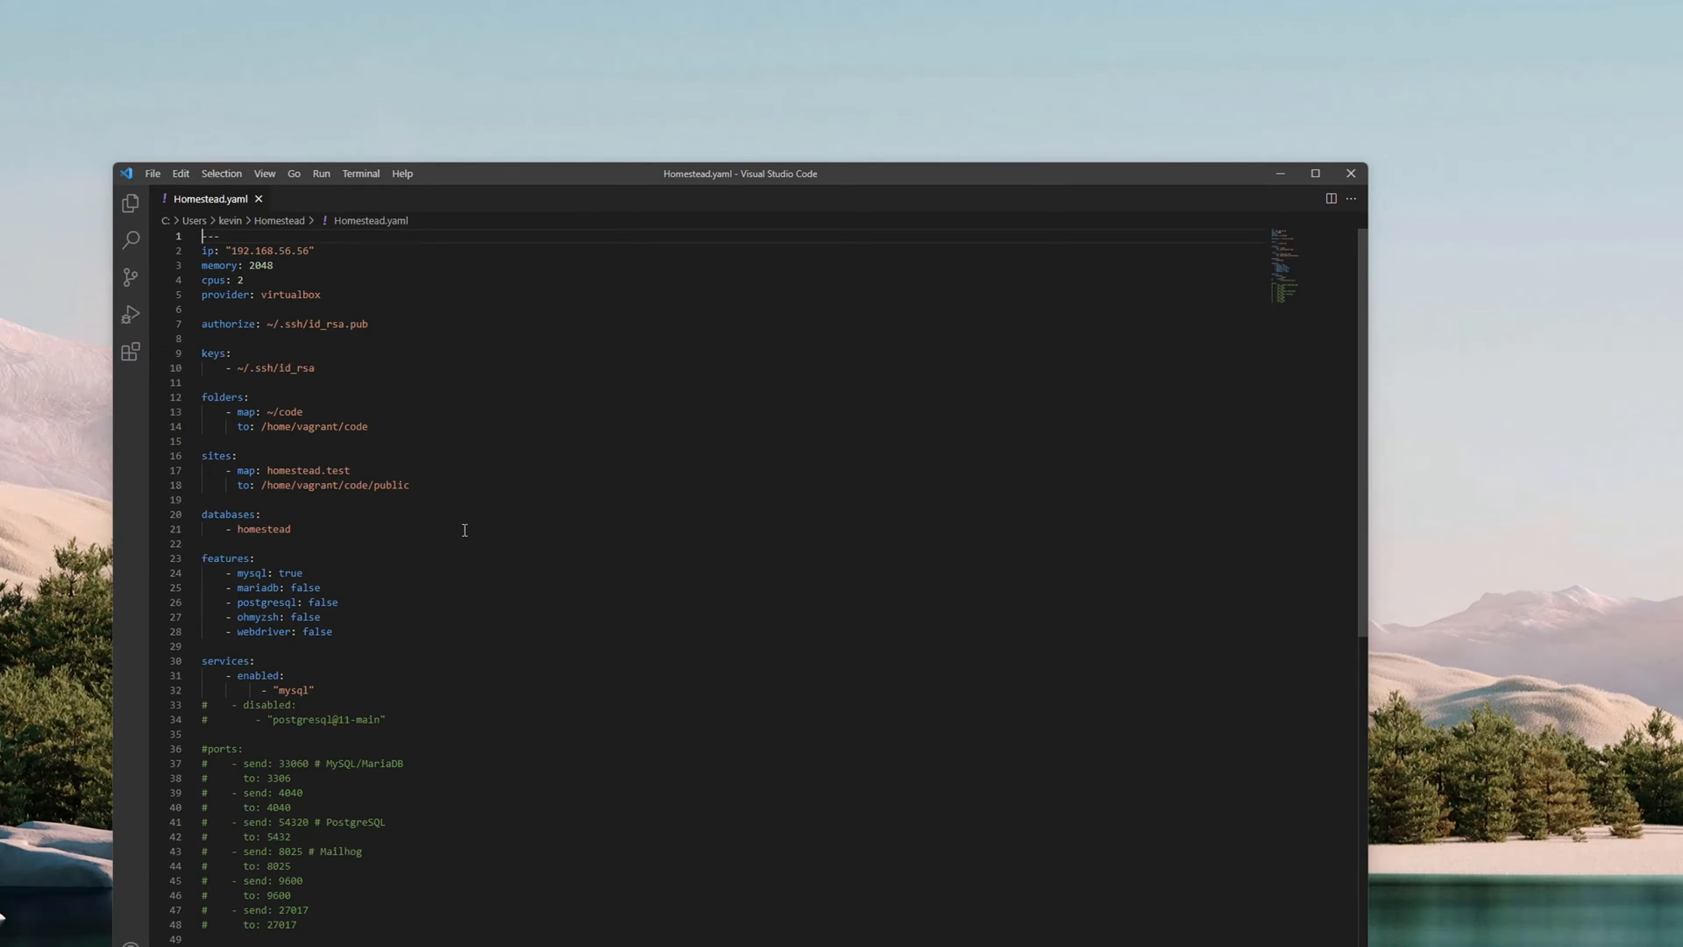
pyautogui.moveTo(408, 536)
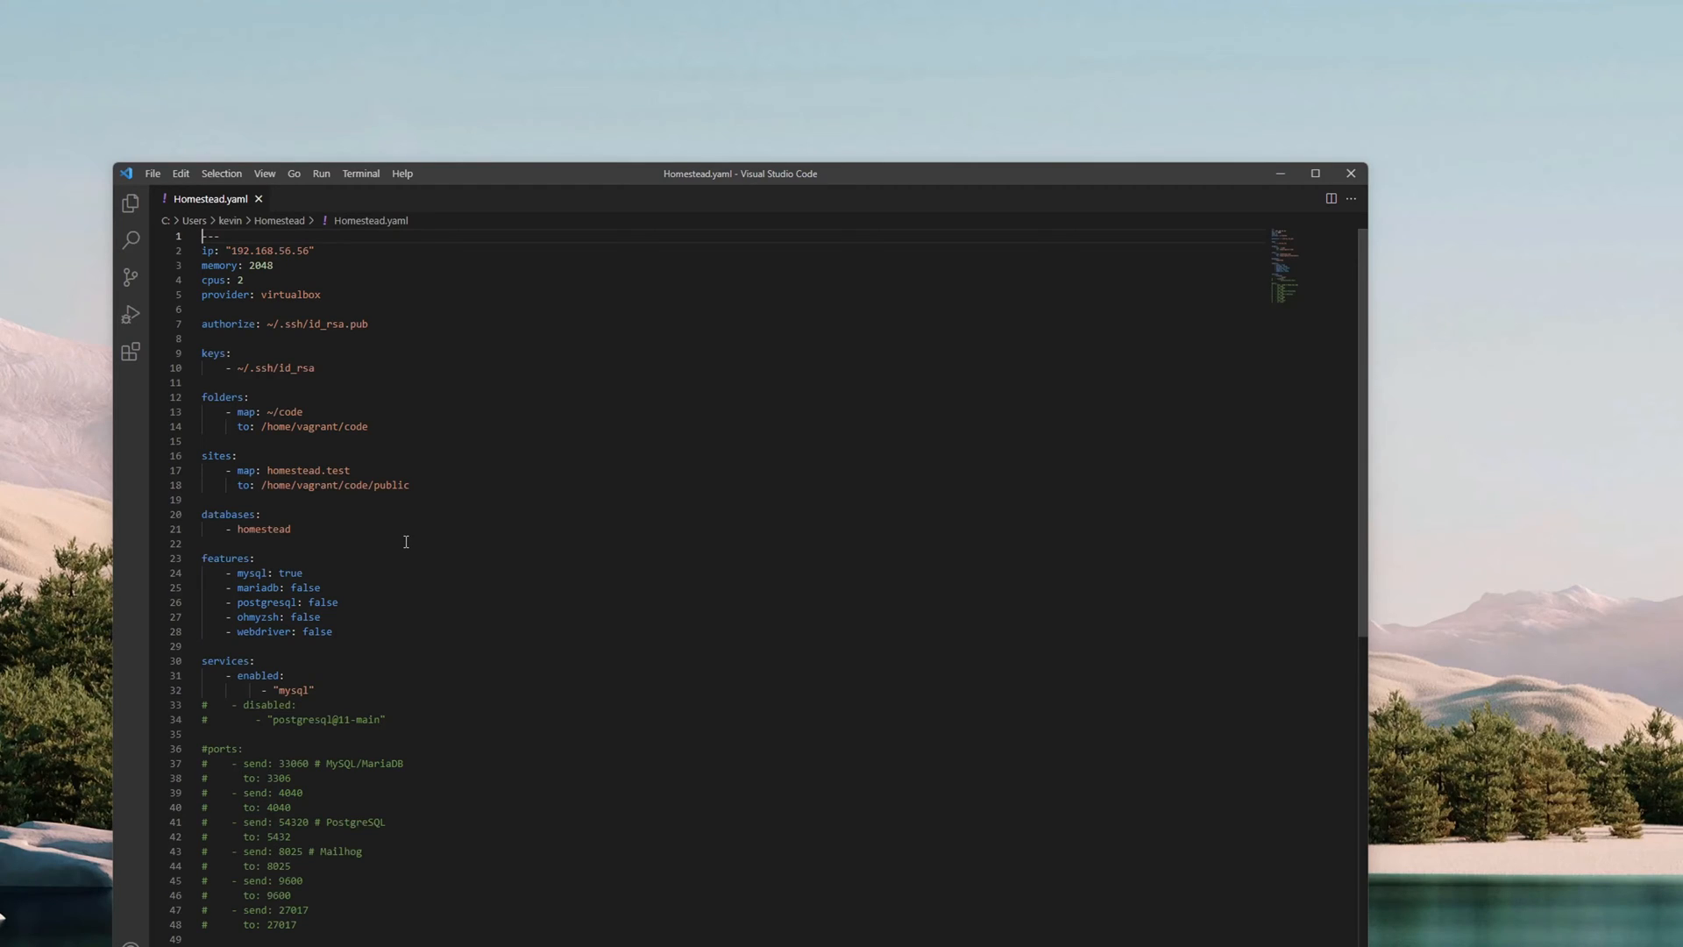
pyautogui.moveTo(383, 552)
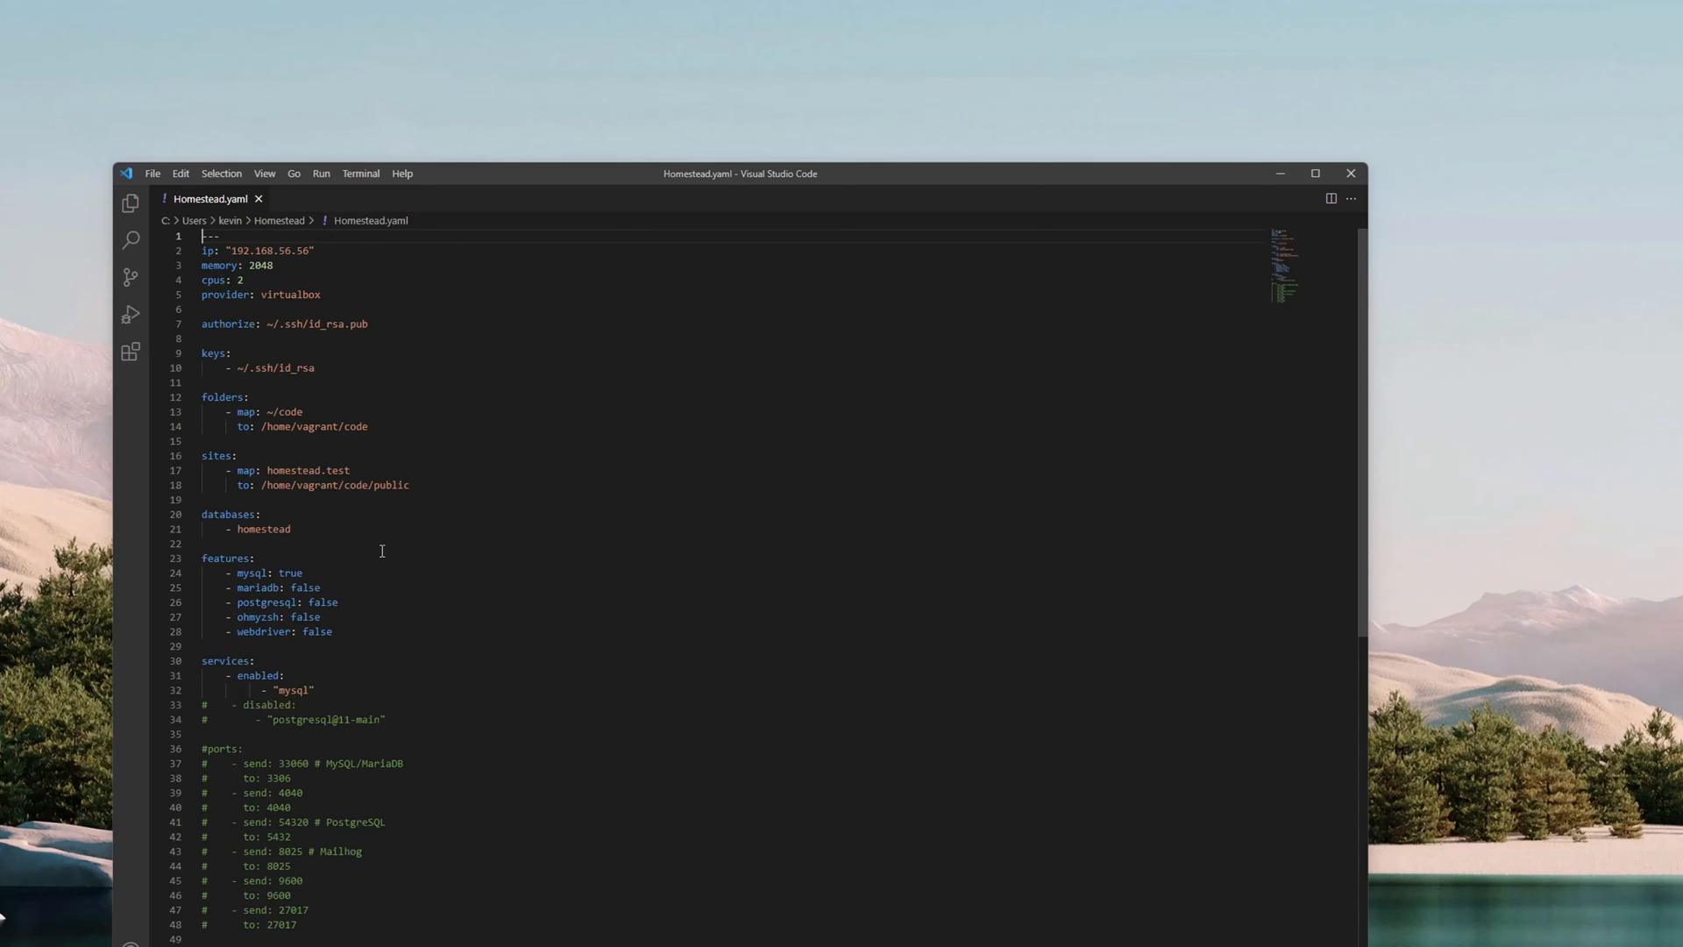
pyautogui.moveTo(375, 550)
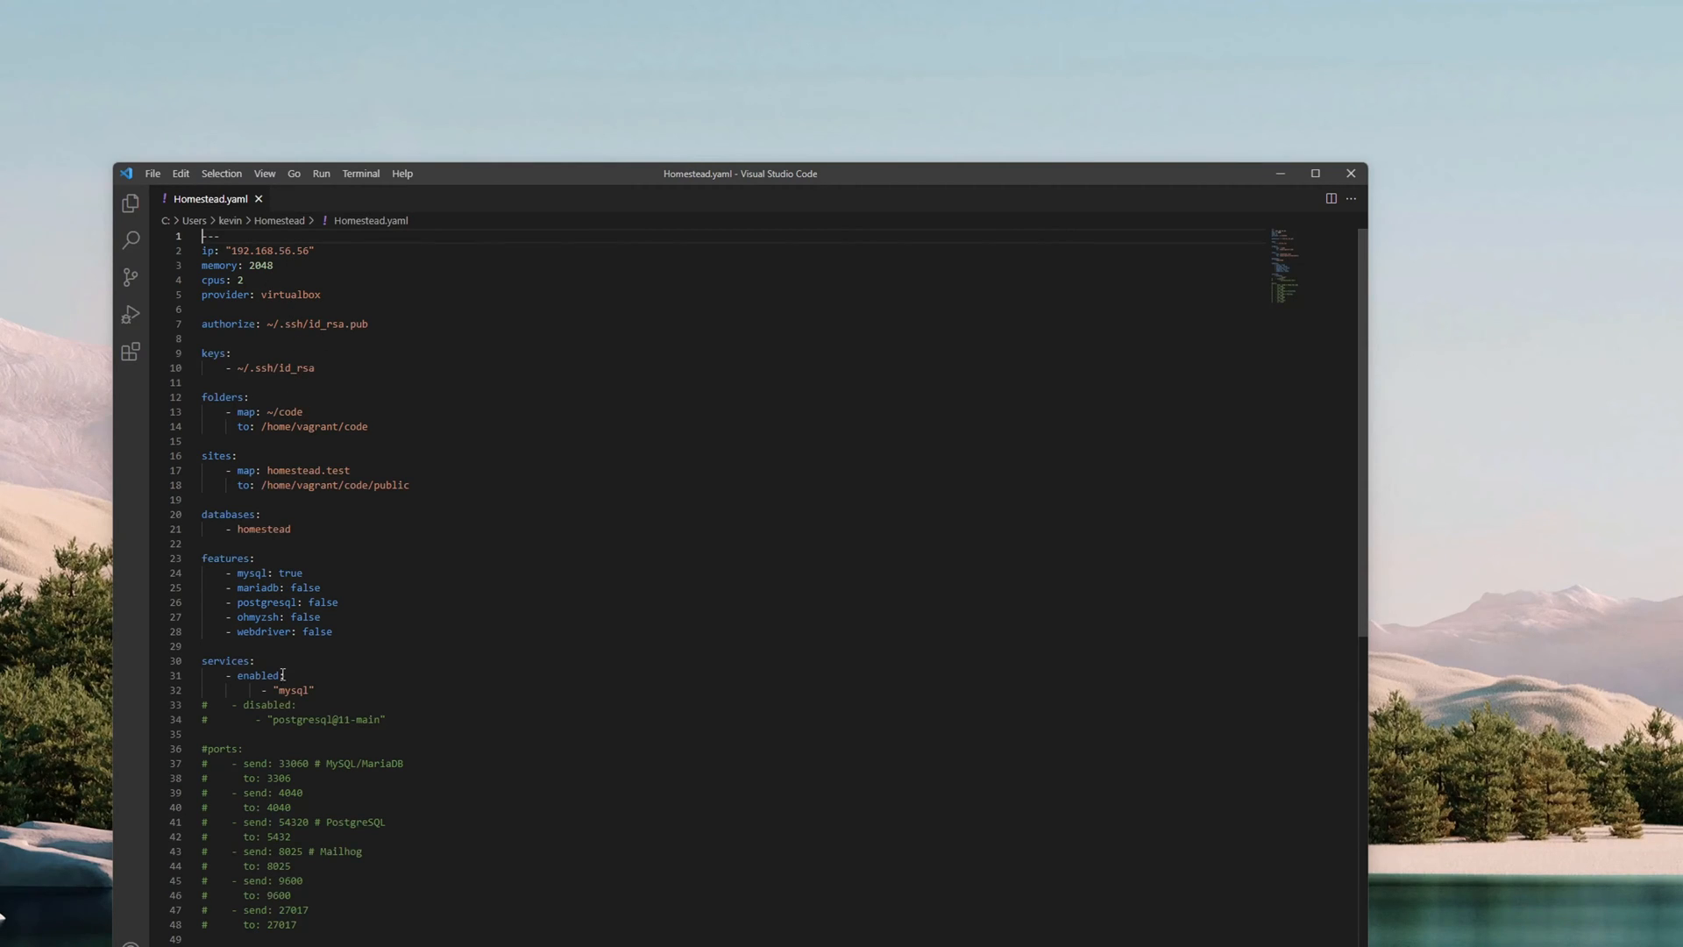
pyautogui.moveTo(361, 331)
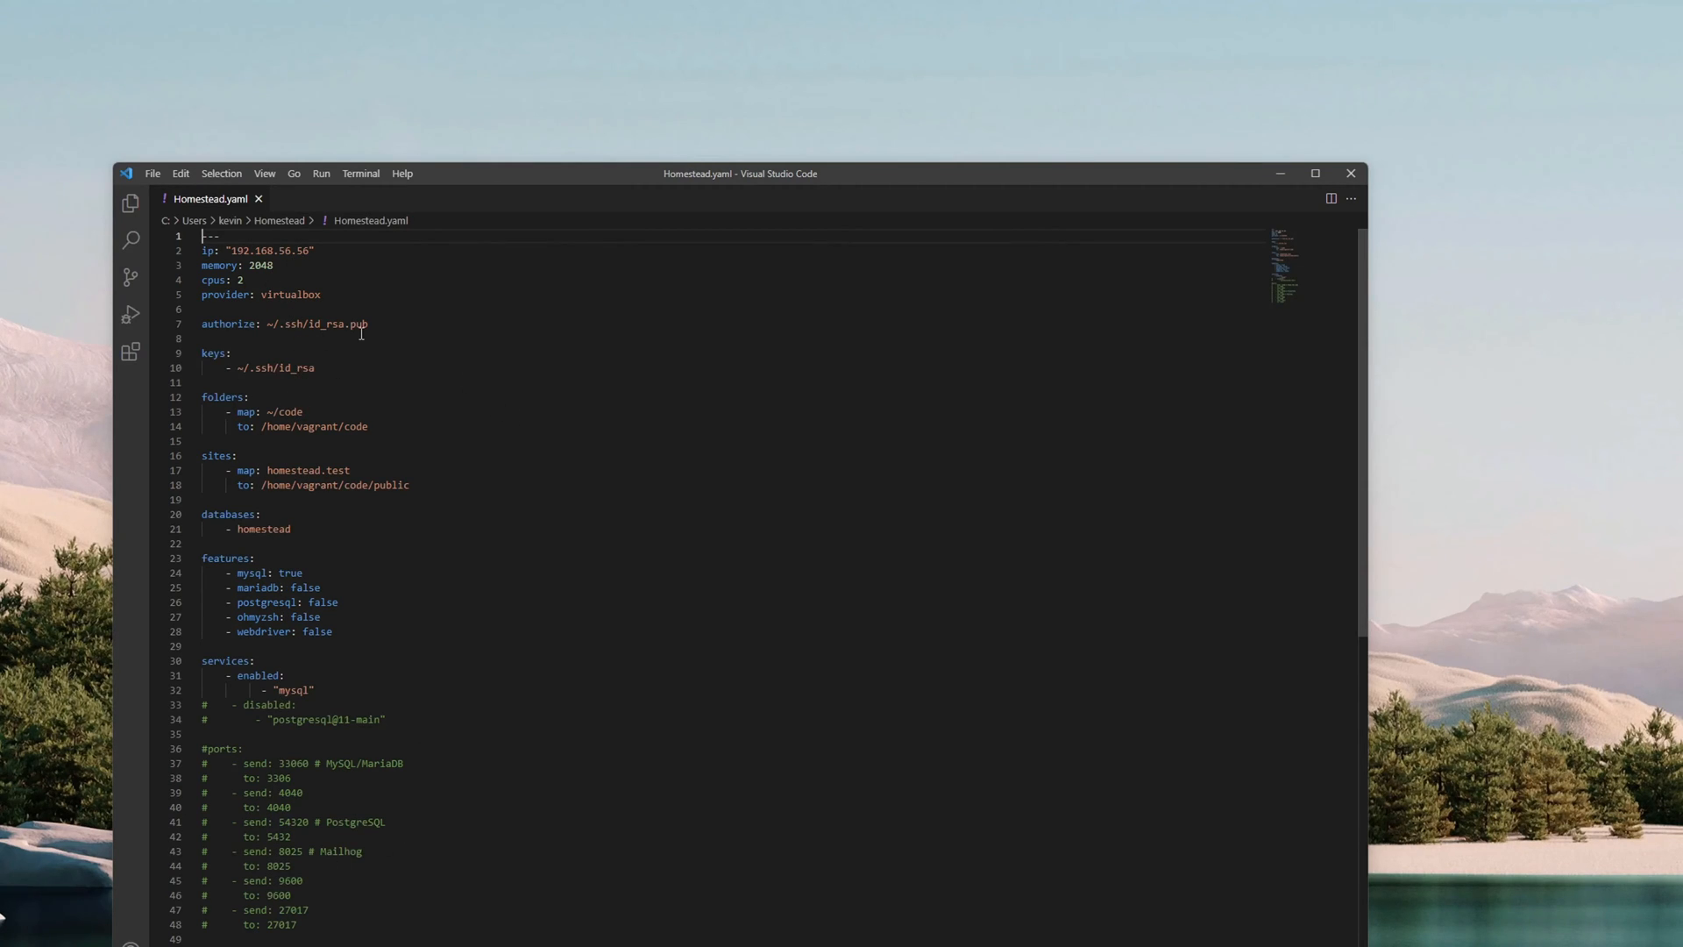